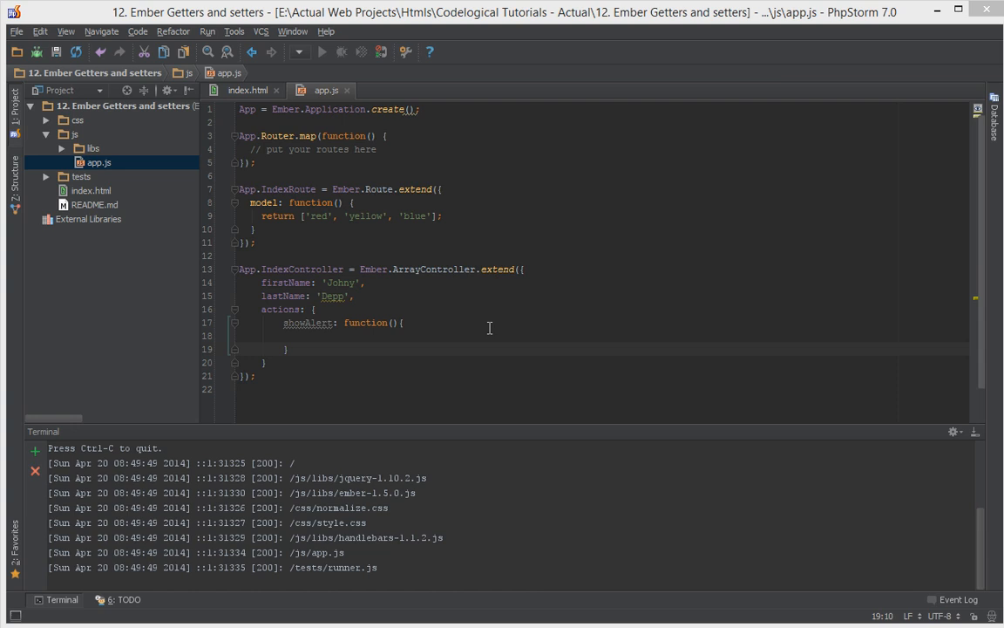
mouse_move(403, 307)
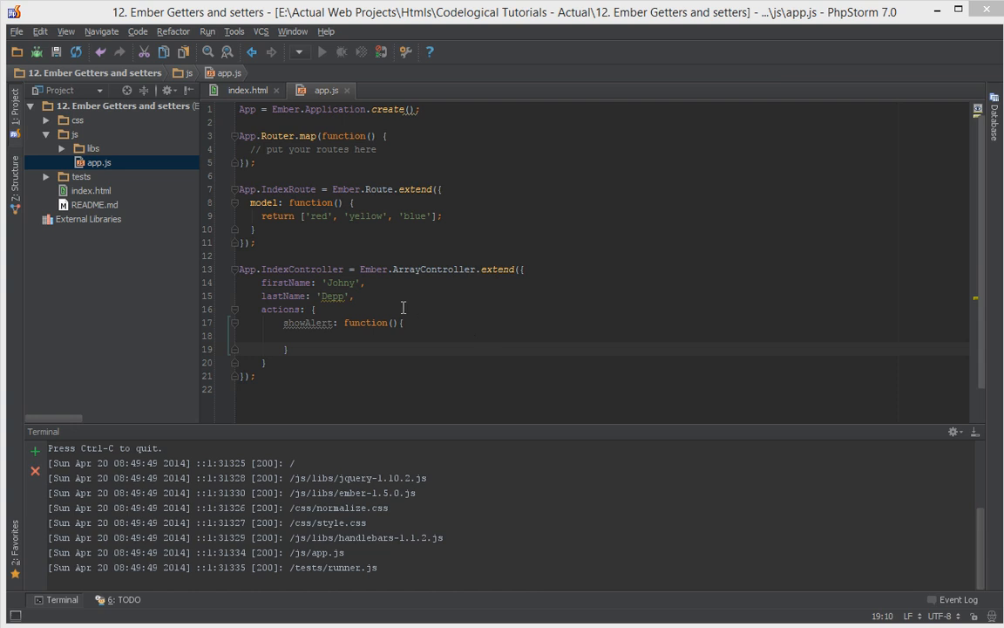
- Review the controller's firstName and lastName properties in app.js and return to index.html
left_click_drag(262, 283, 353, 297)
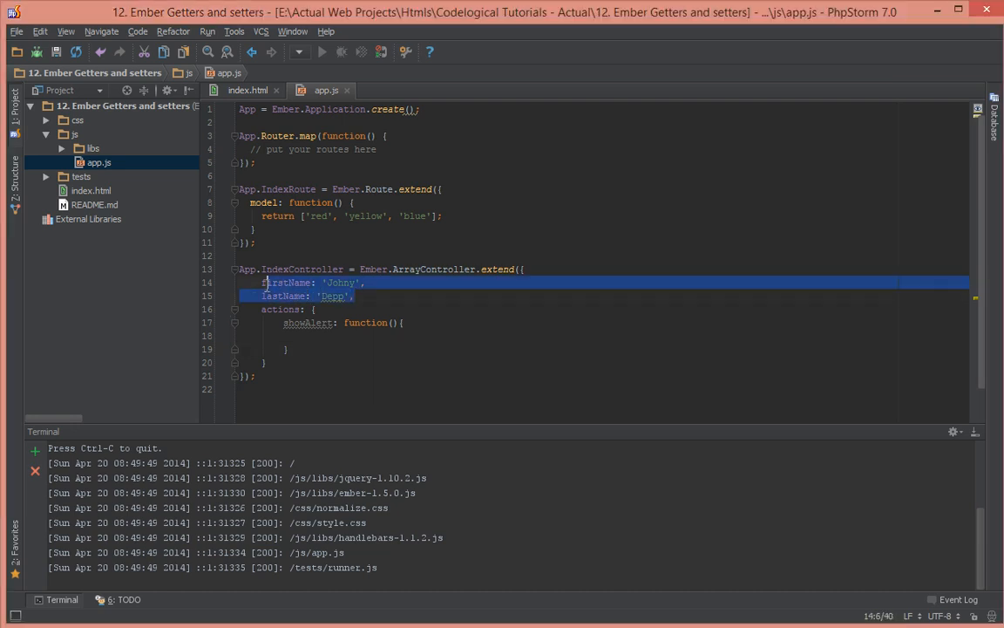
left_click(263, 282)
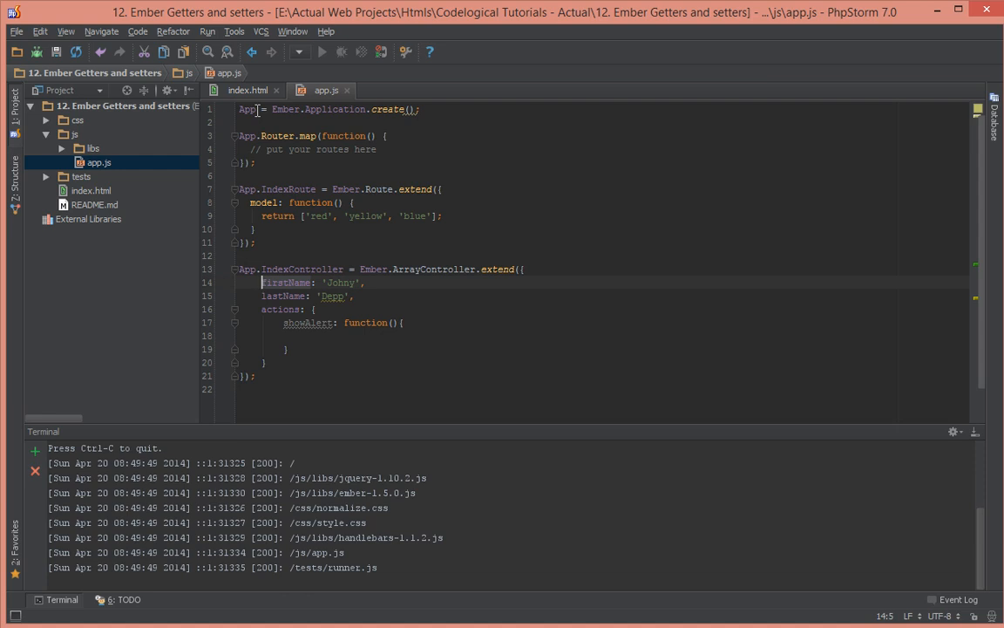
mouse_move(254, 105)
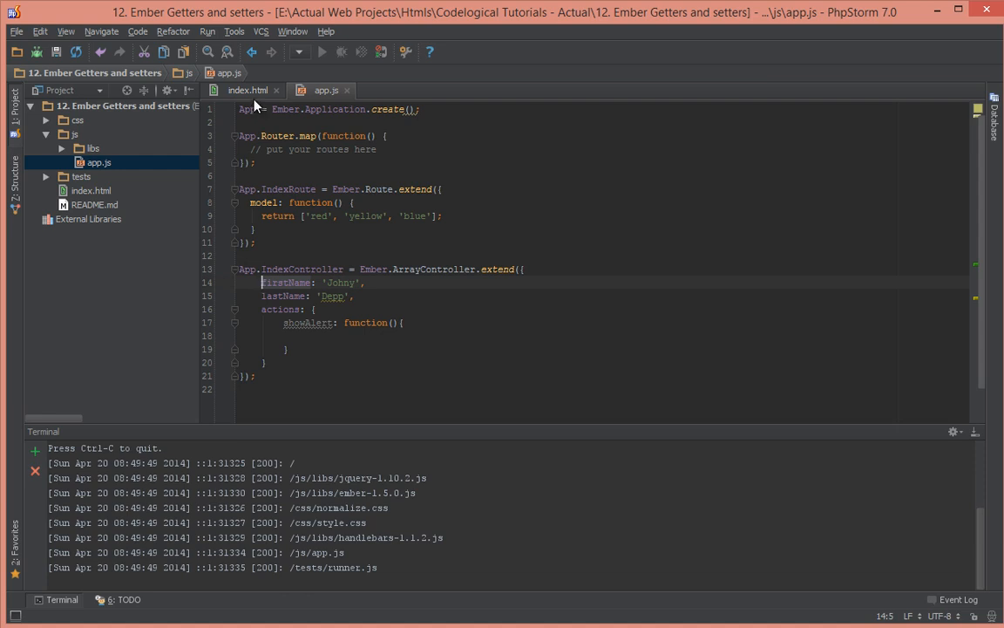
left_click(248, 90)
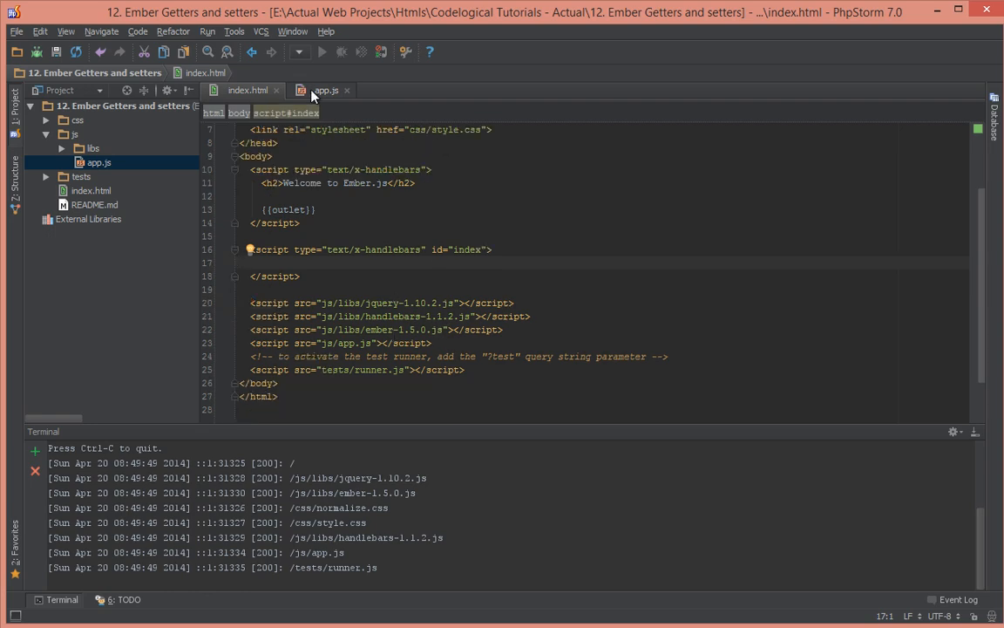
left_click(324, 91)
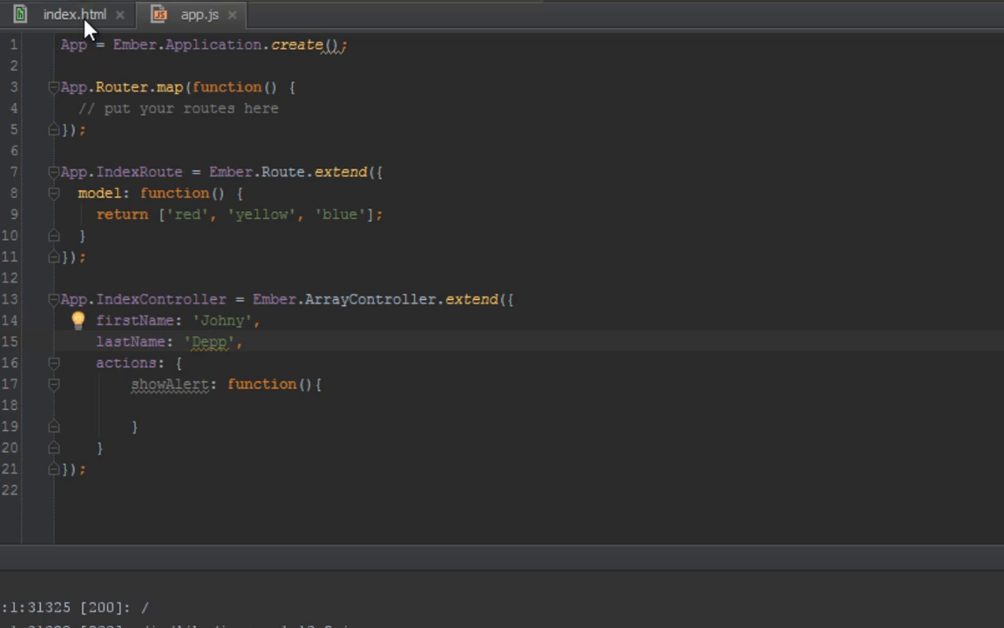
left_click(73, 14)
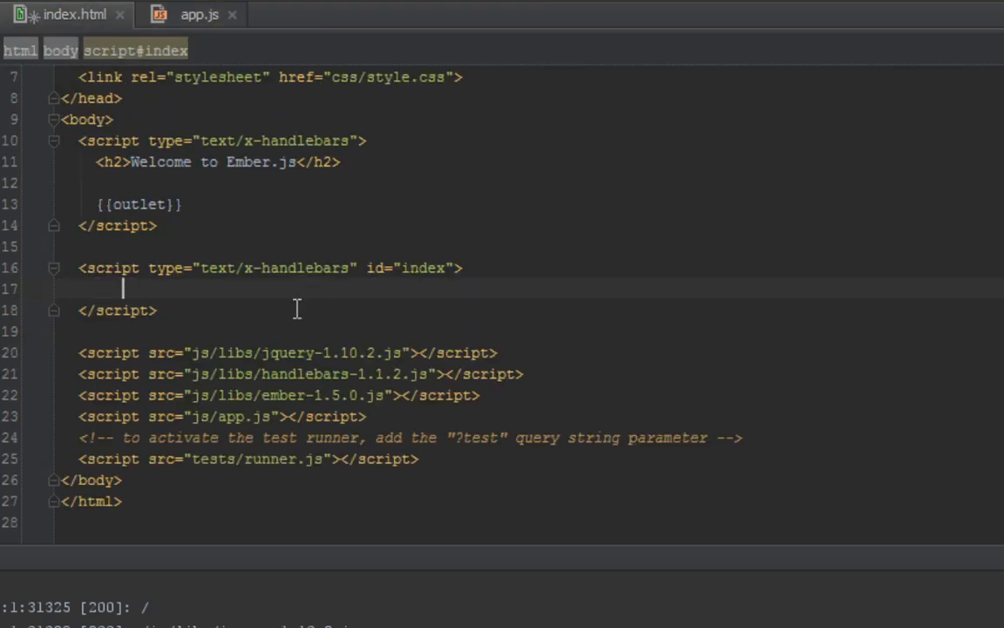
- Add a {{firstName}} binding inside the index template script tag
type("{{firstName")
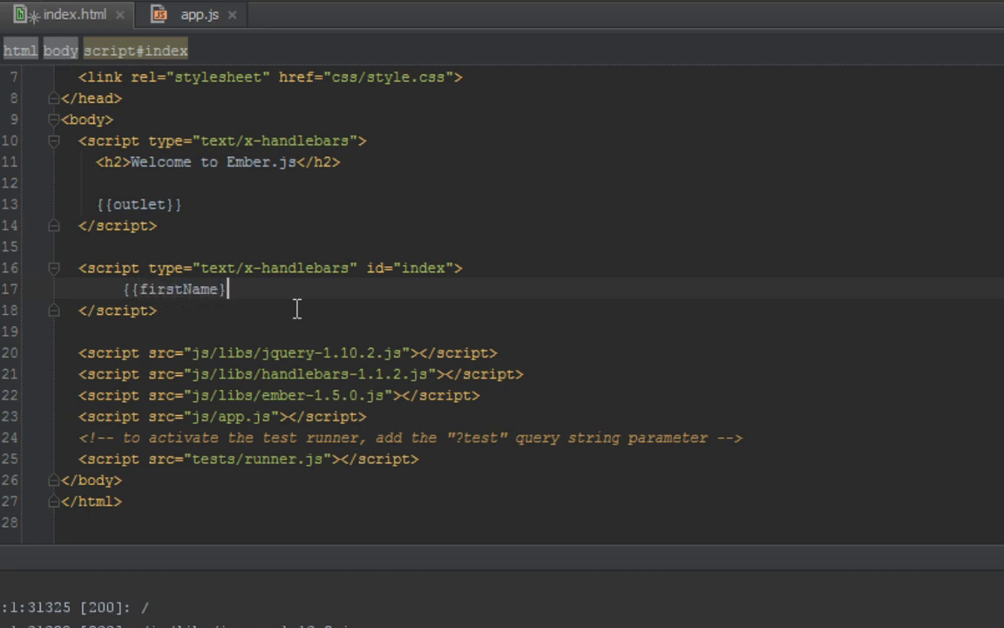
type("{{")
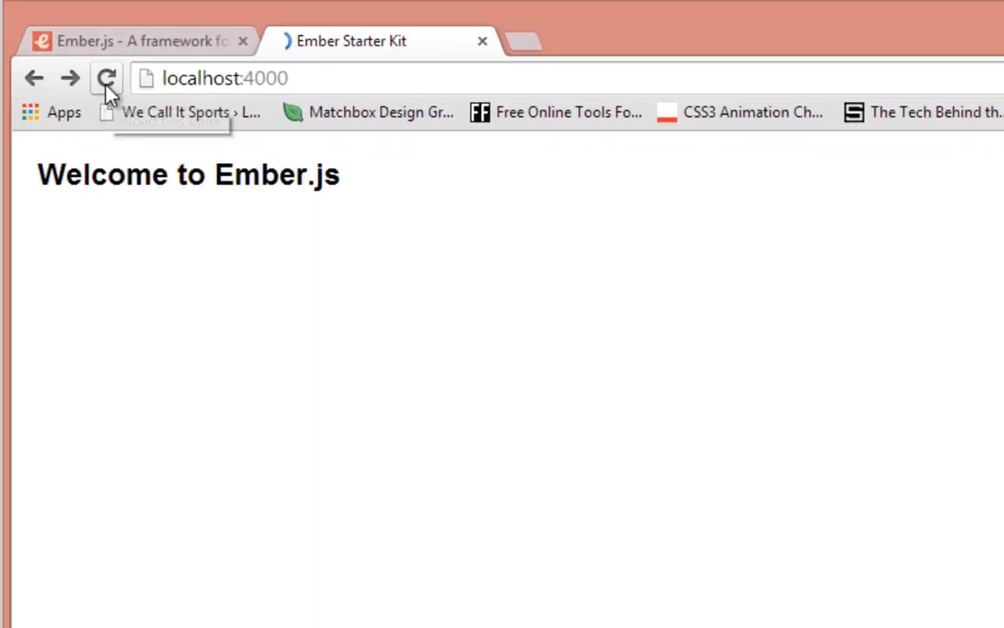
- Reload localhost:4000 so Johny Depp appears under the welcome heading
left_click(107, 77)
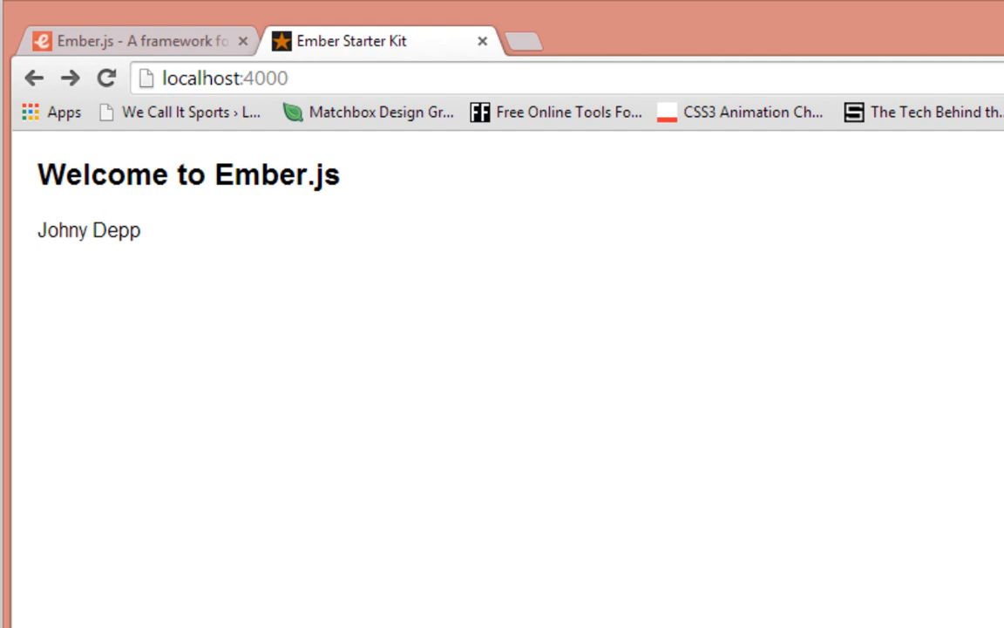
mouse_move(157, 289)
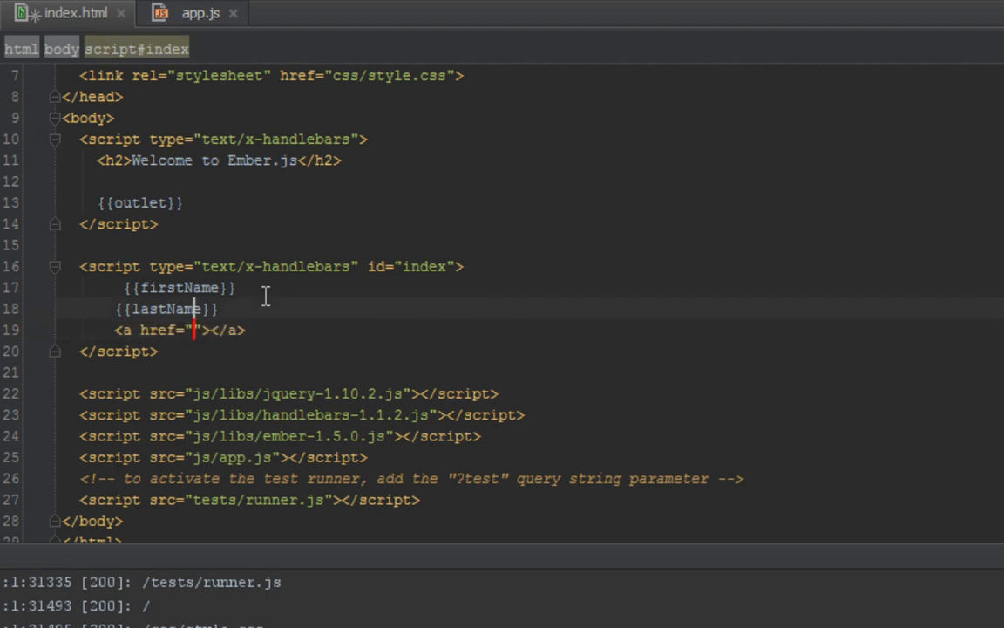
- Add {{lastName}} and a paragraph link bound to {{action 'showAlert'}}, confirming the action name in app.js
type("p>")
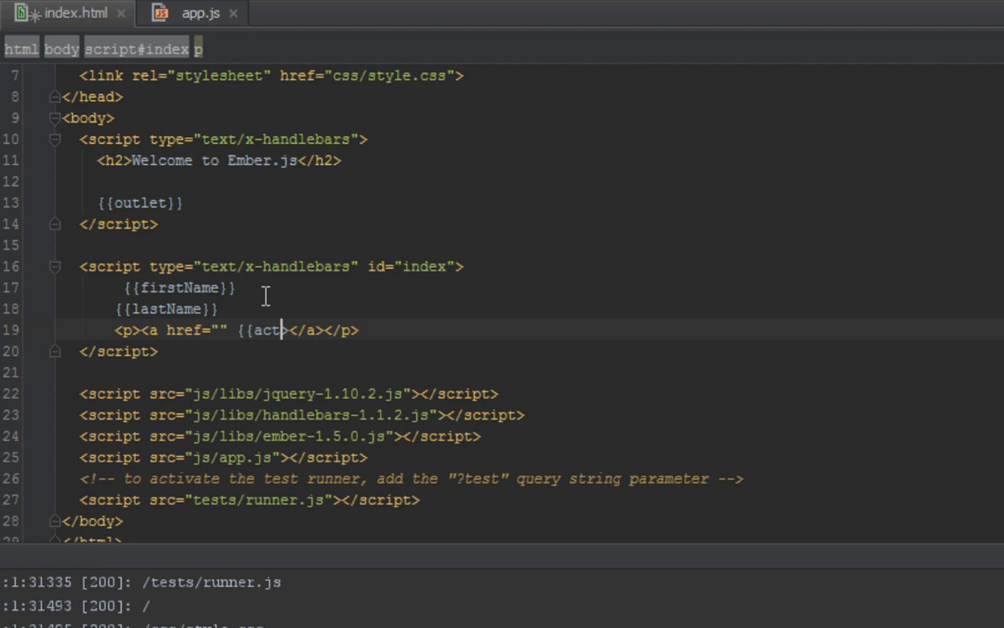
type("ion }}")
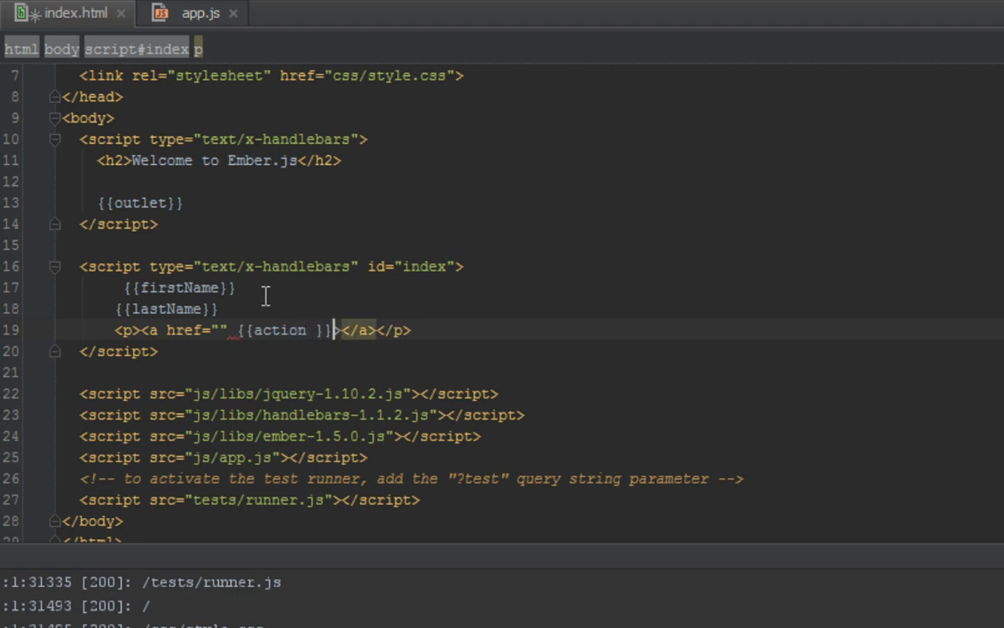
type("''")
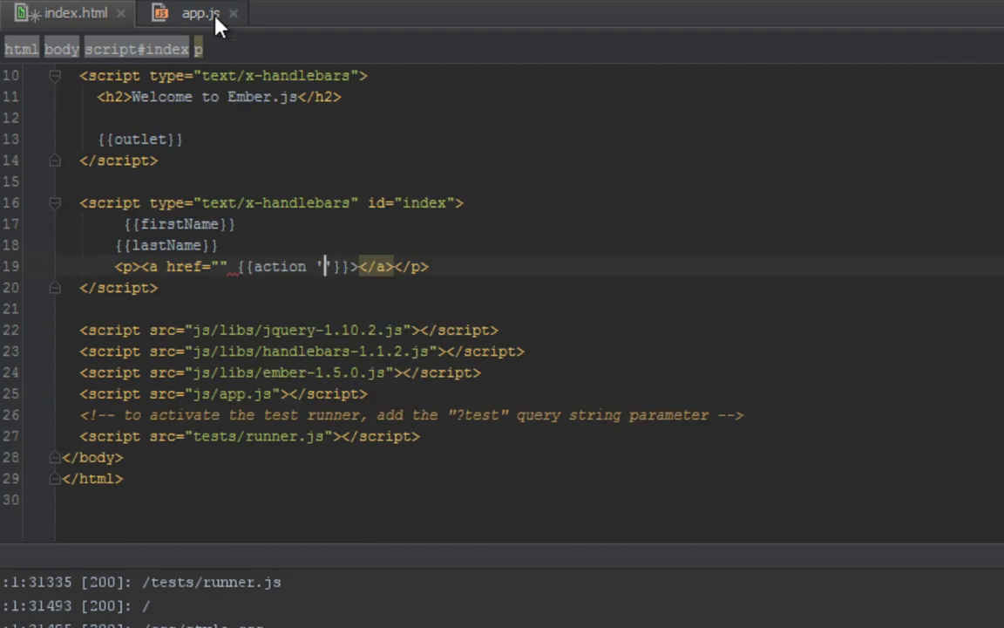
left_click(199, 14)
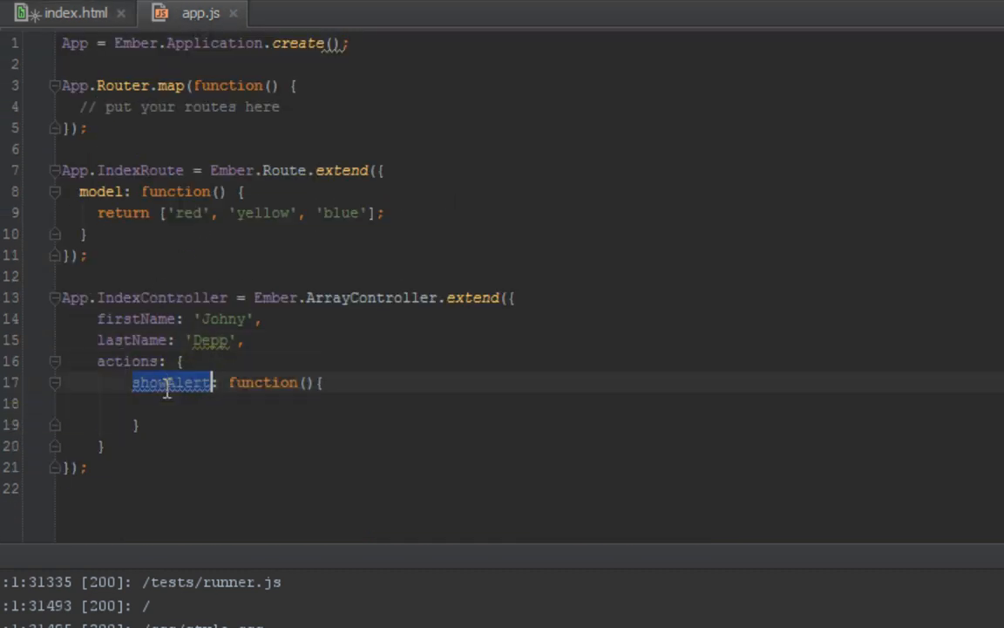
left_click(65, 12)
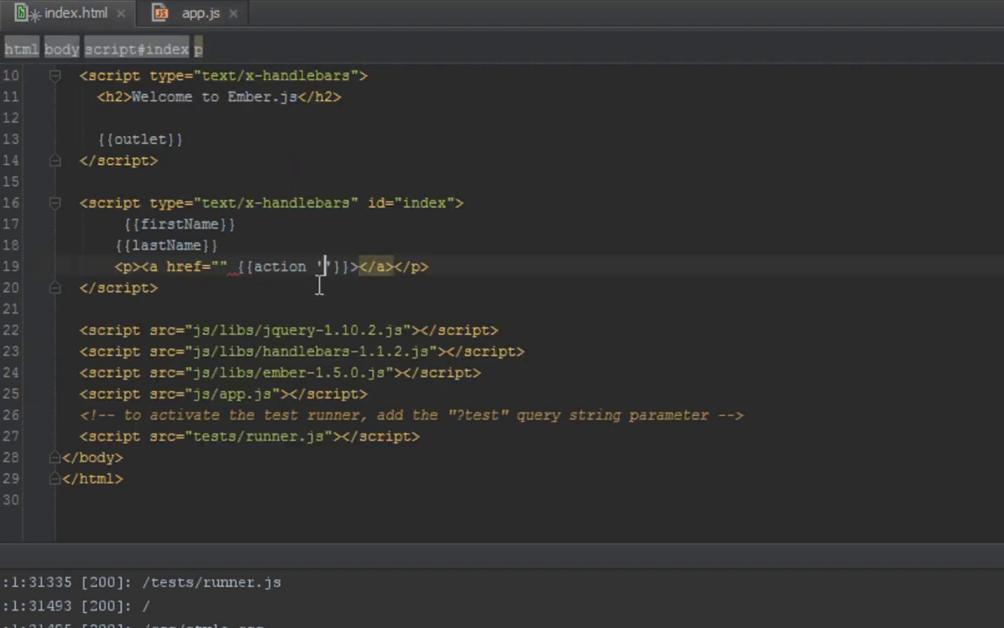
type("showAlert'")
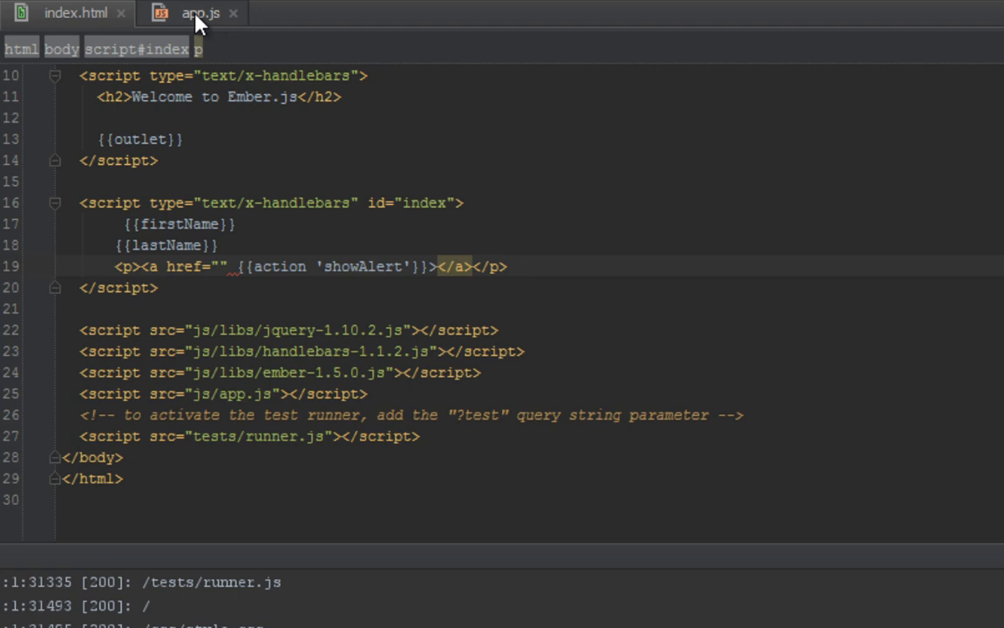
- Inside showAlert in app.js, write an alert whose message begins 'The actor is ' +
left_click(201, 14)
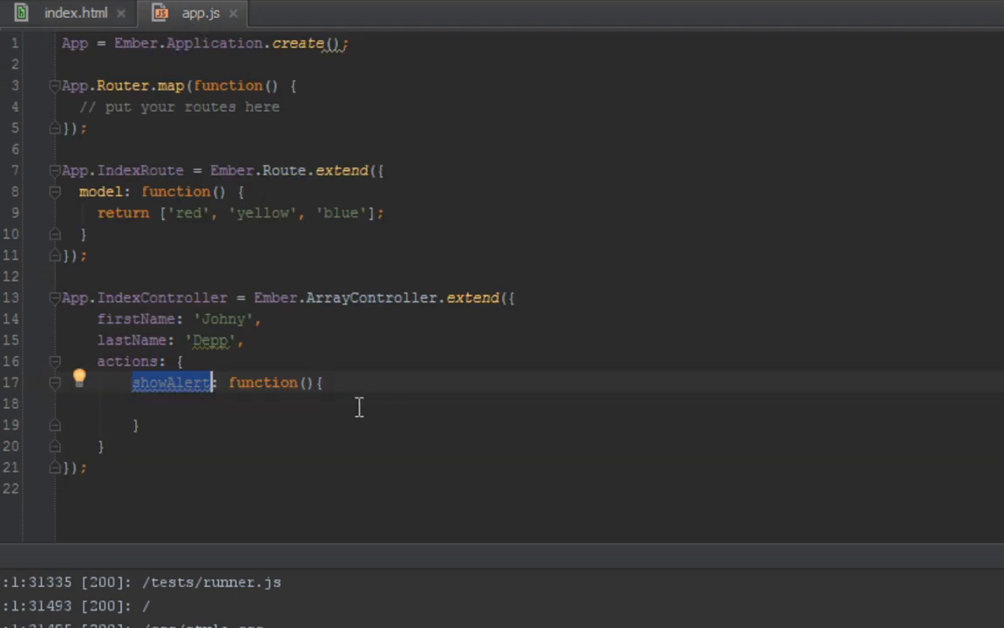
left_click(167, 403)
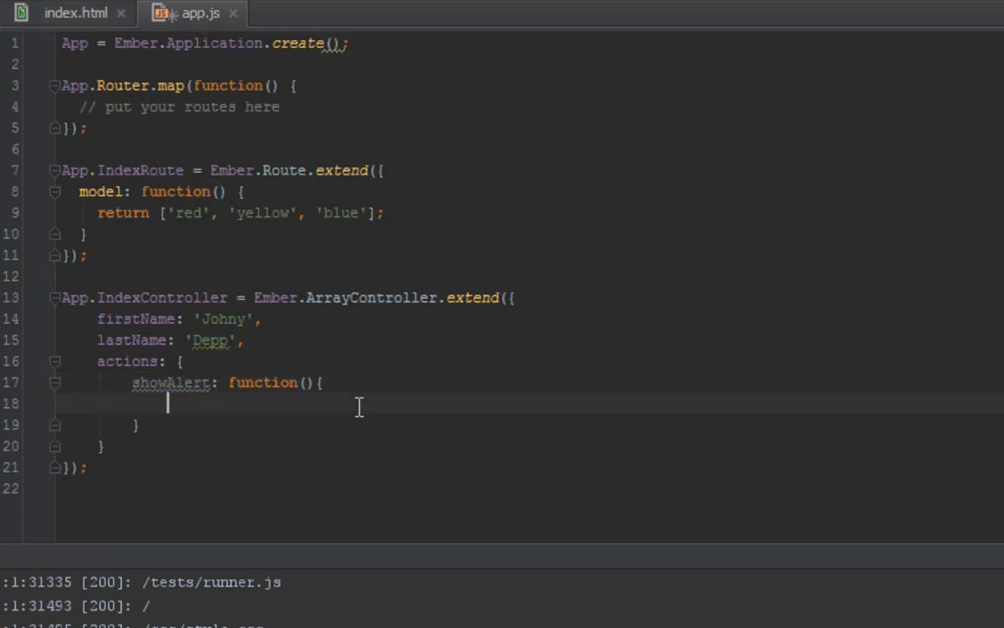
type("alr")
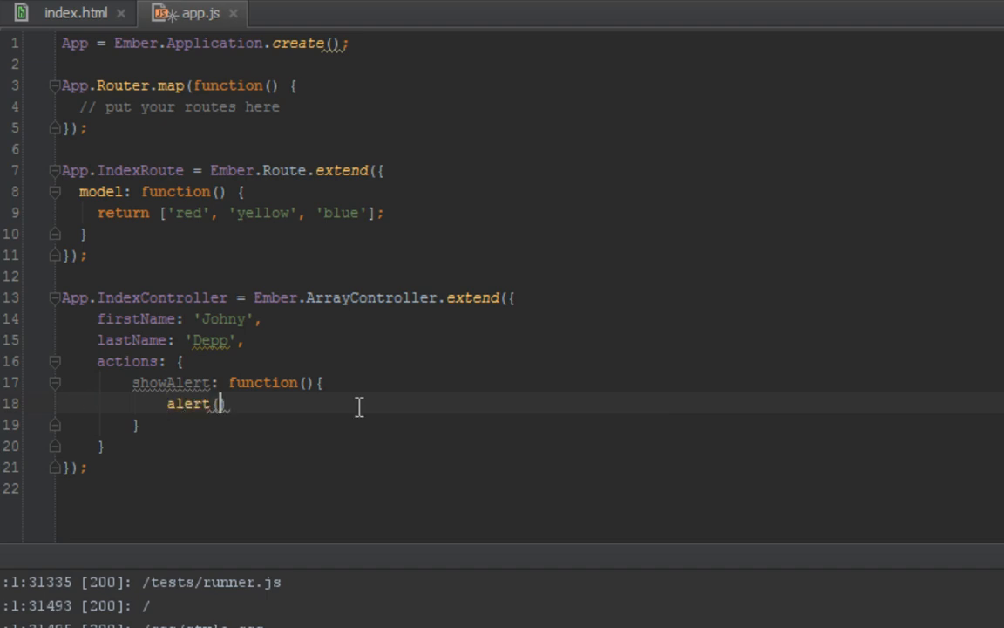
type("(")
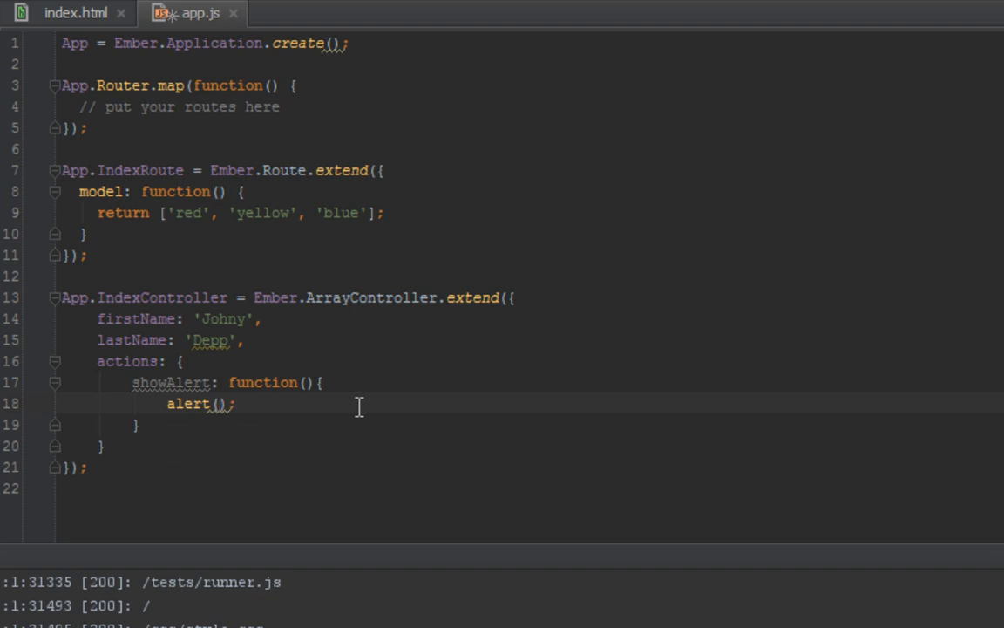
type("'The'")
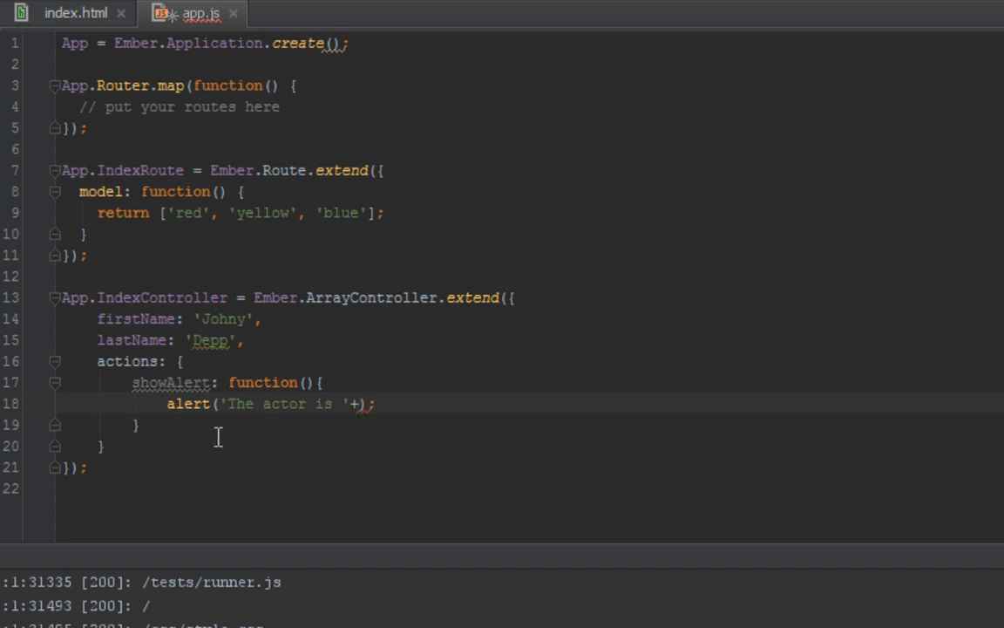
mouse_move(150, 382)
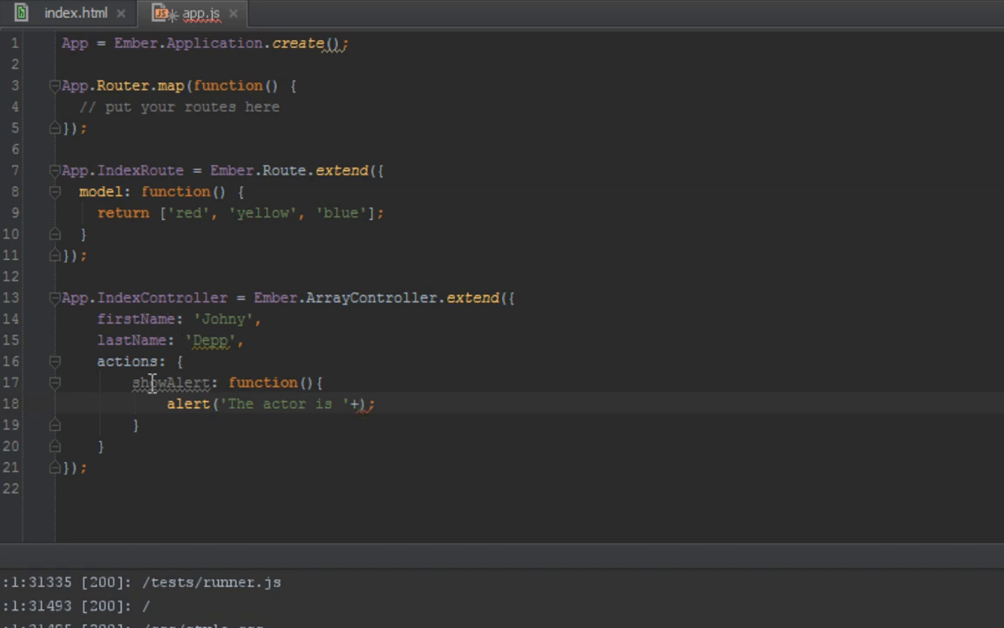
mouse_move(136, 317)
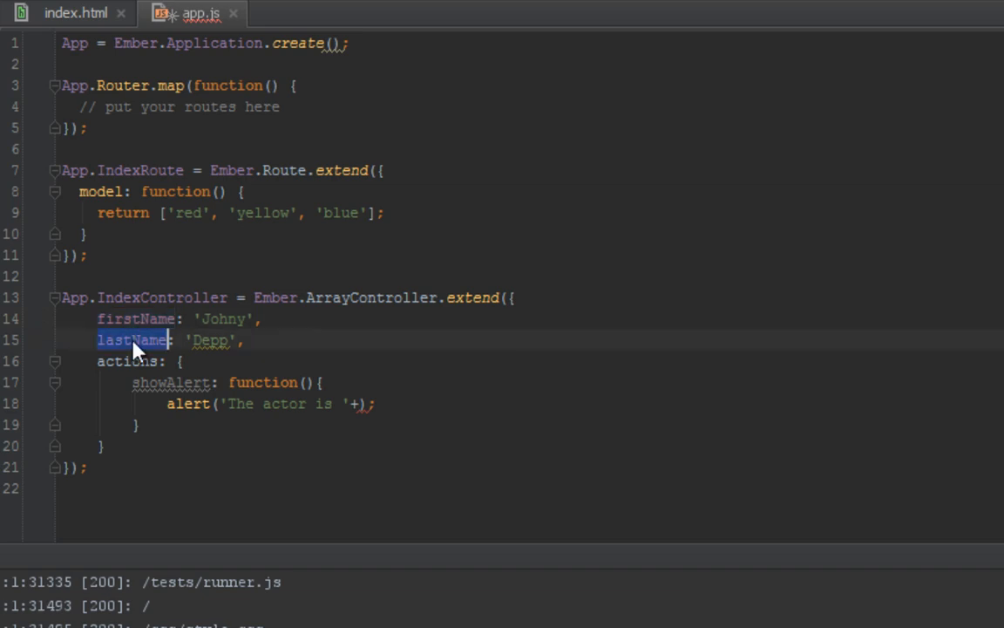
mouse_move(133, 318)
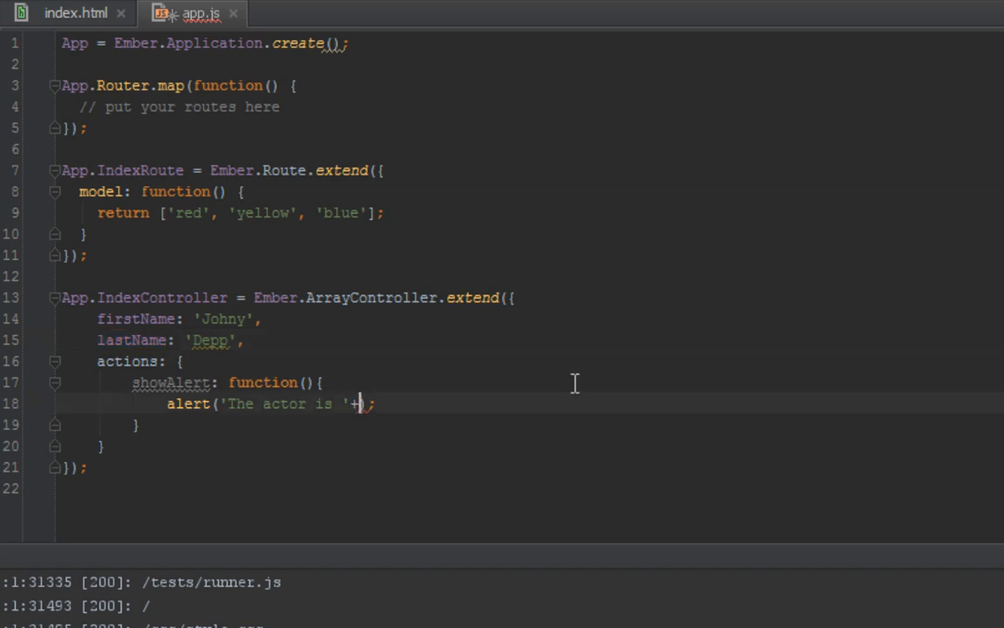
- Declare var actor starting from this.get('firstName')
key("Return")
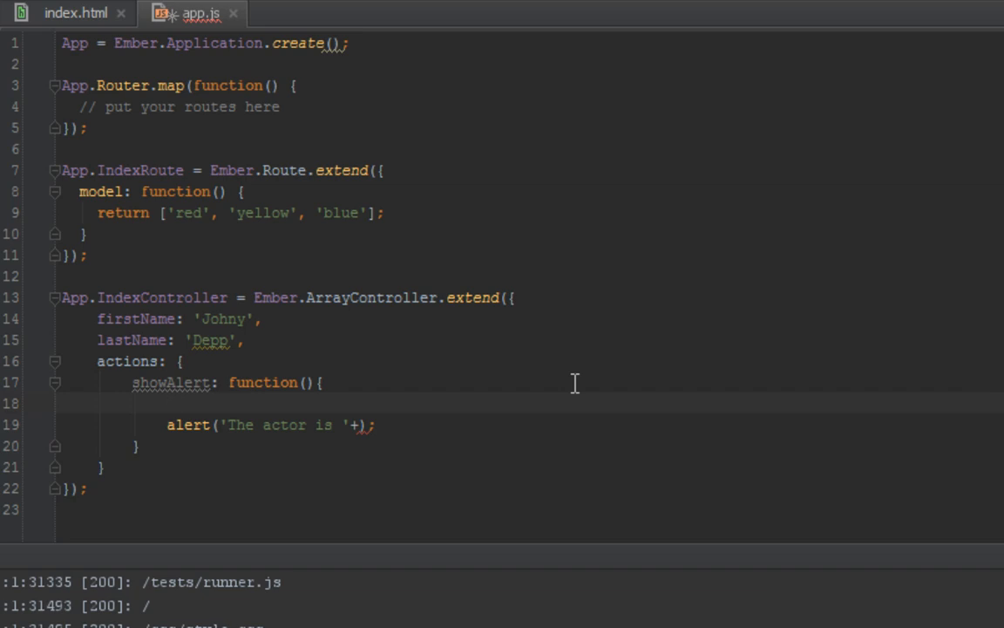
type("var")
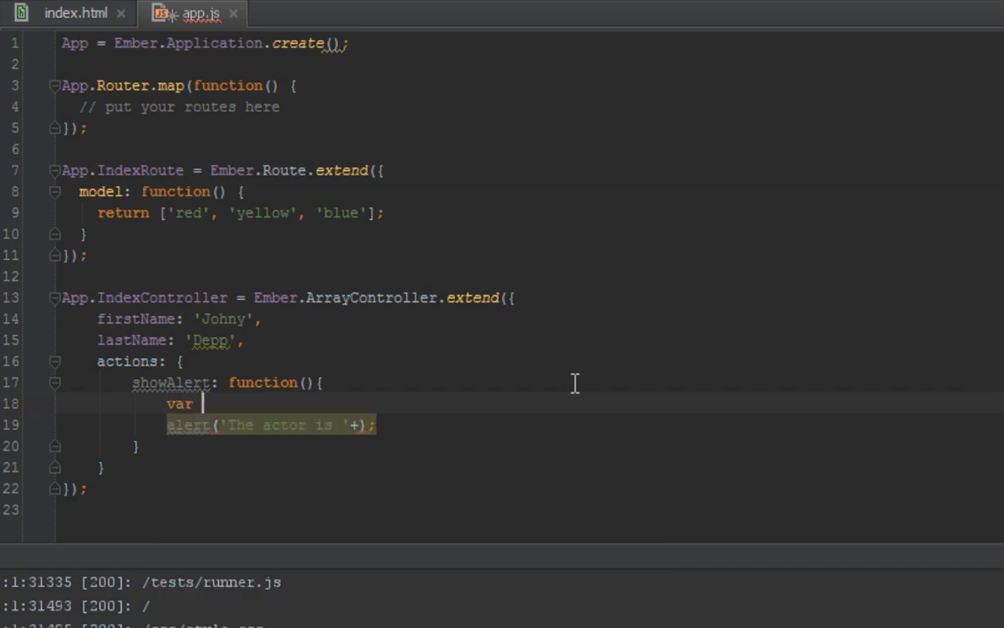
type("actor")
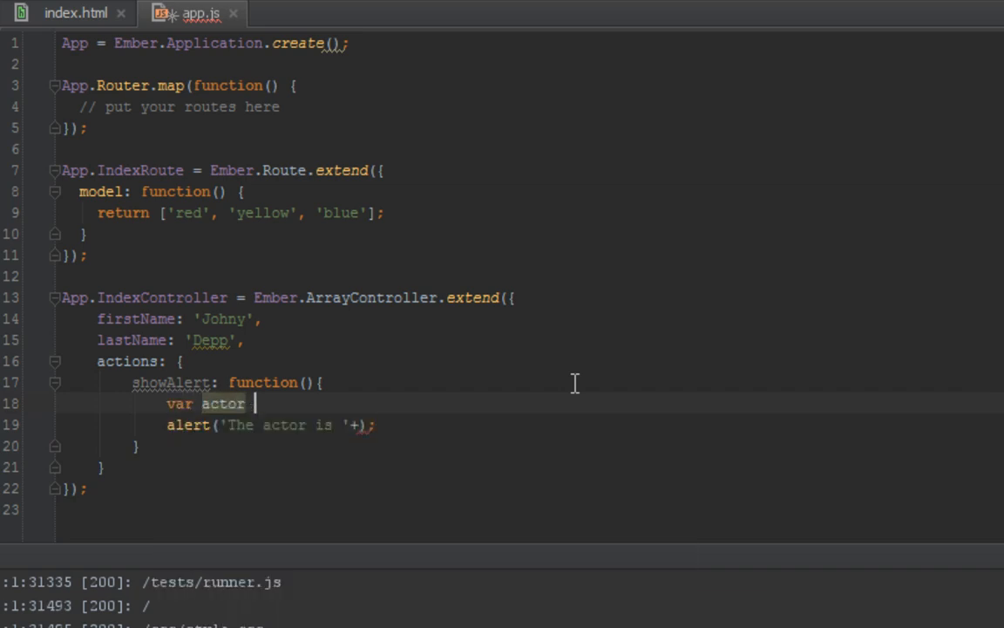
type("= this.")
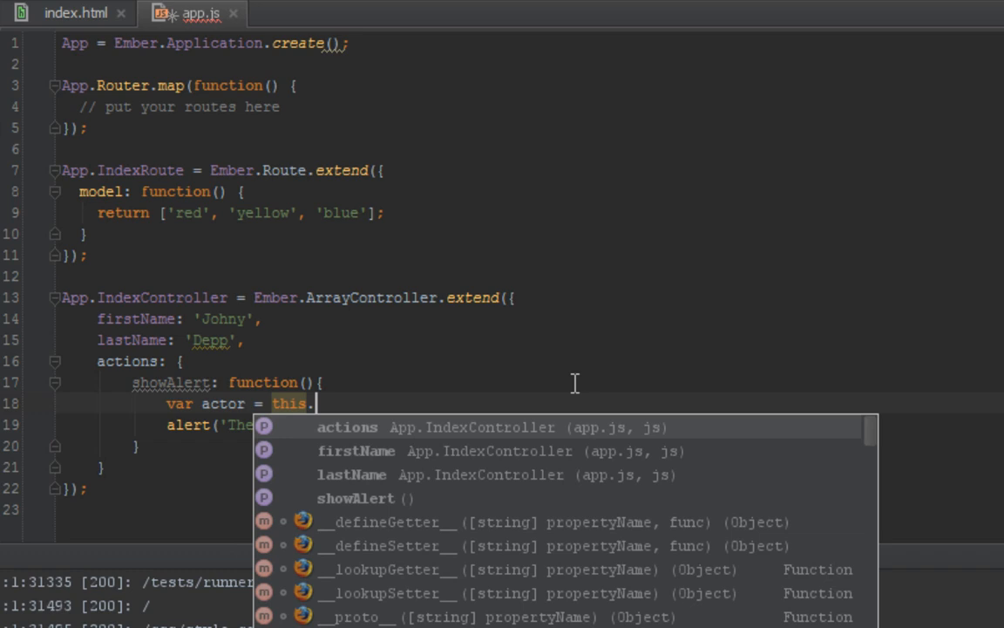
type("get(")
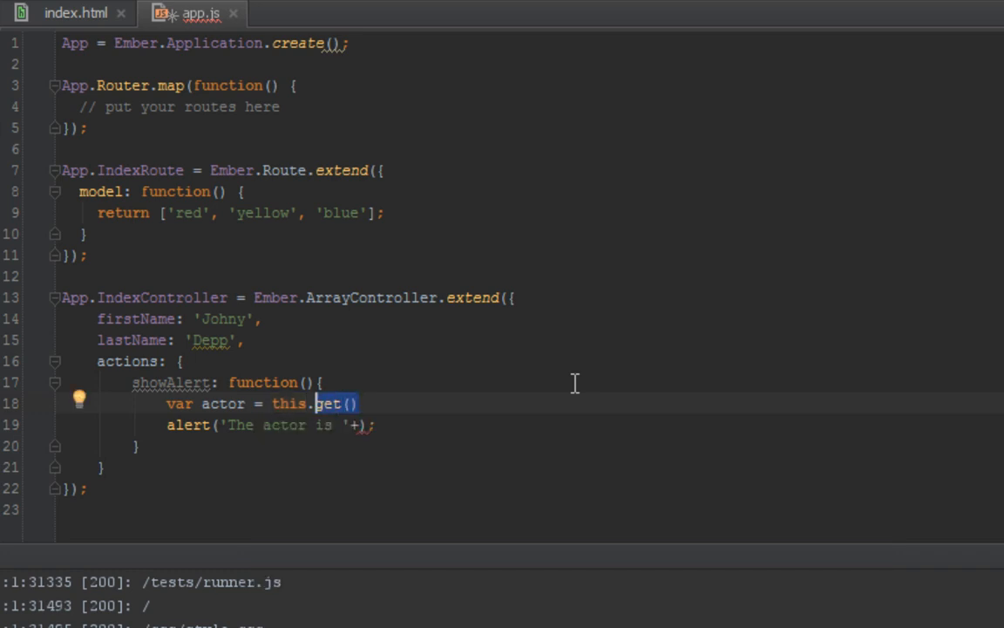
type("first")
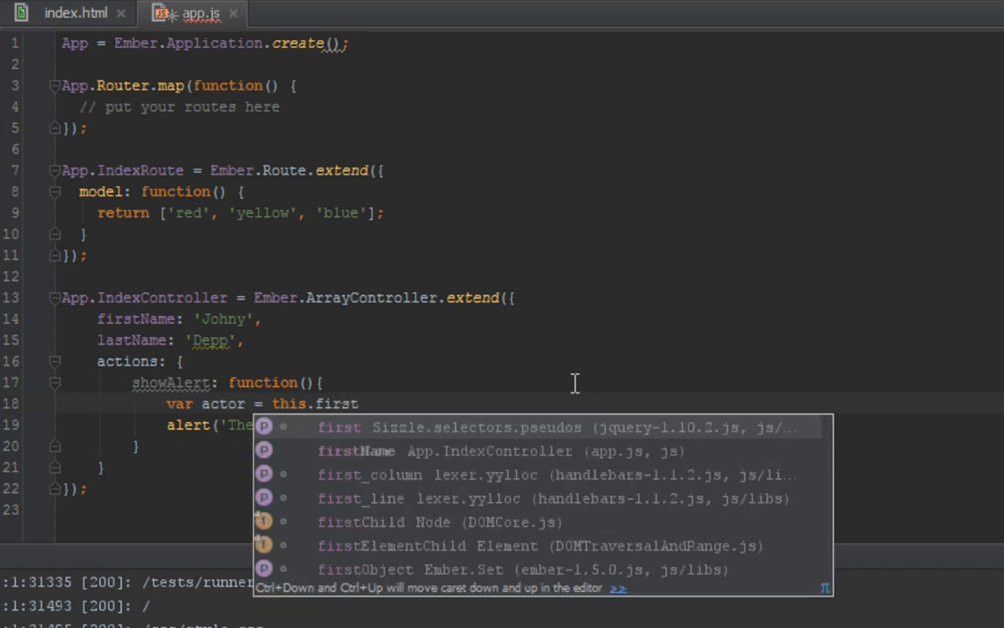
left_click(356, 449)
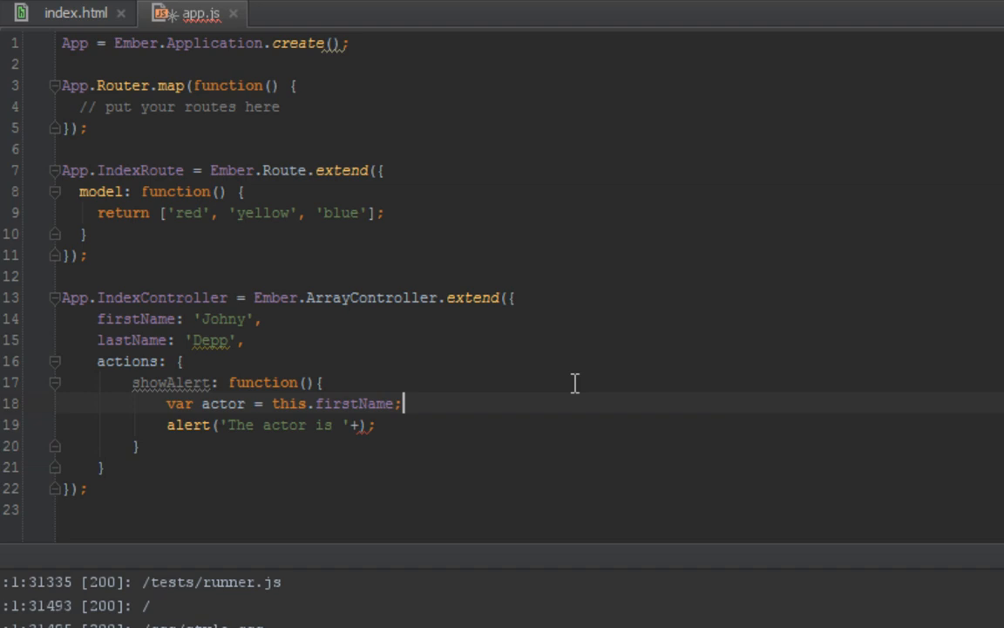
- Complete actor with + ' ' + this.get('lastName') and append actor to the alert
type("get(")
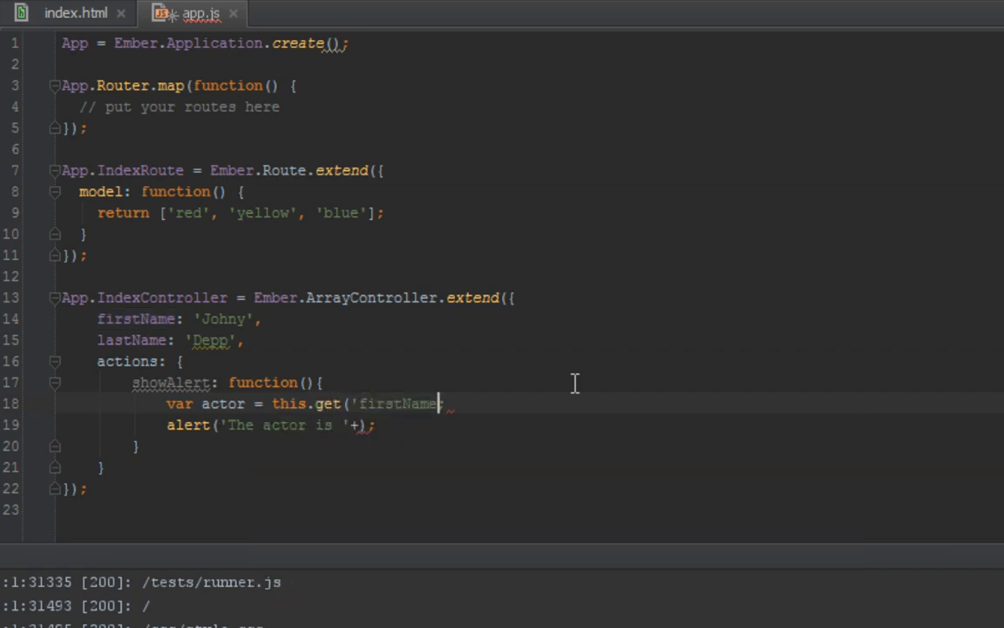
type("') + ' ';")
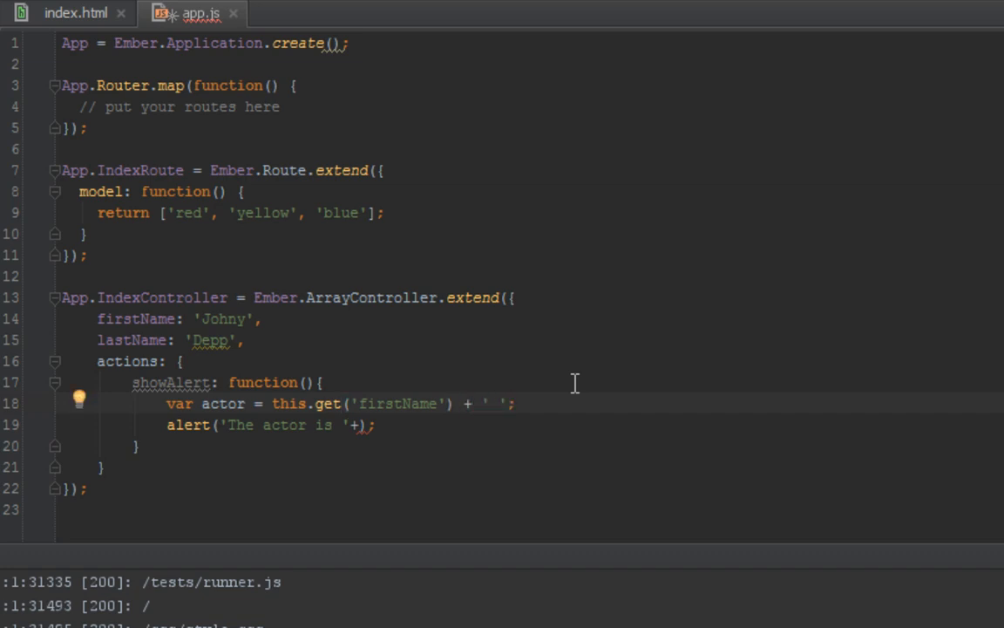
type("+")
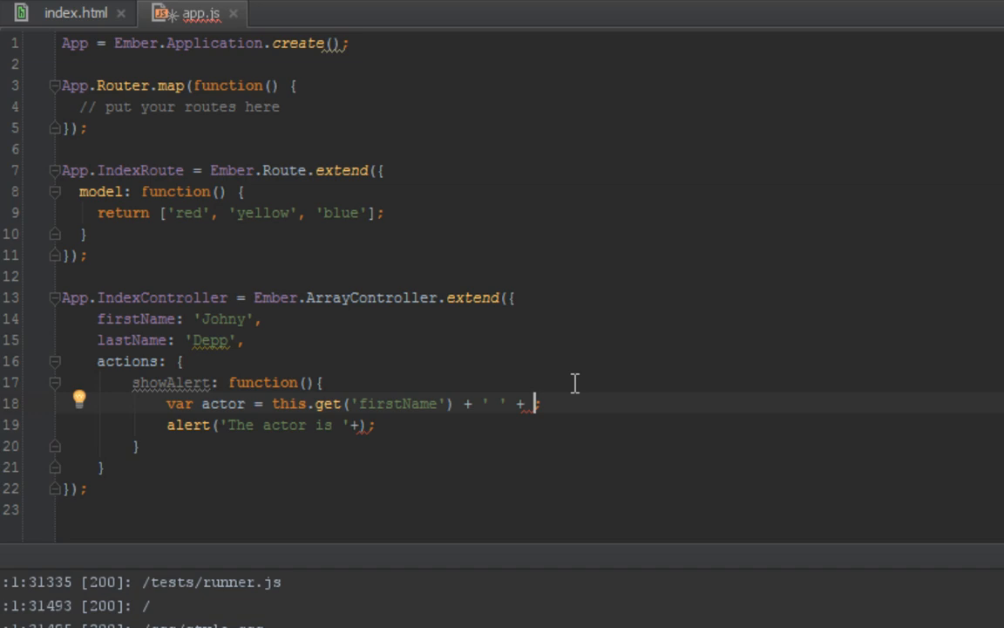
type("this.get('l')")
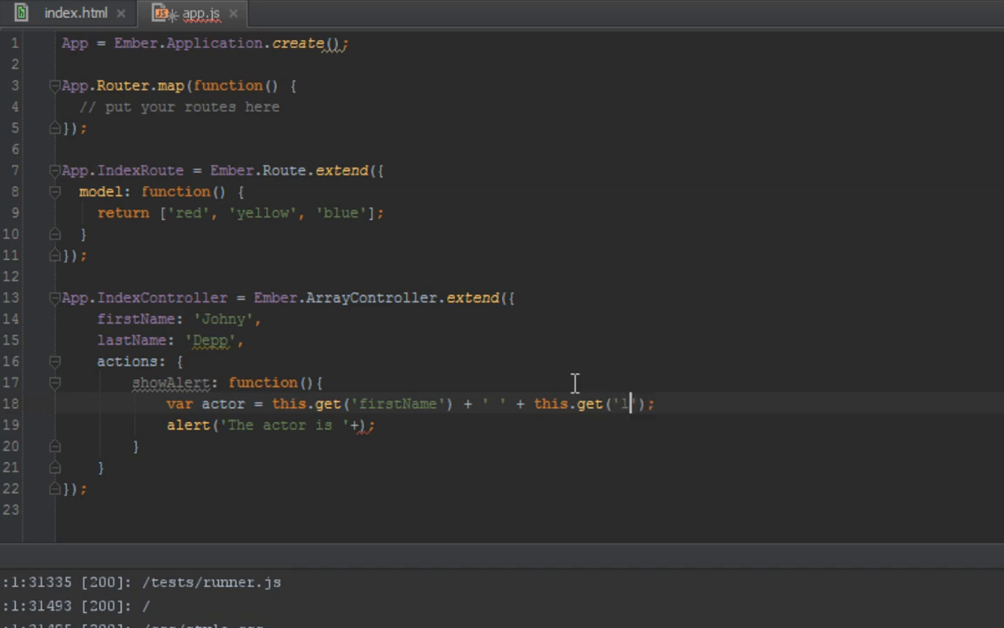
type("lastName")
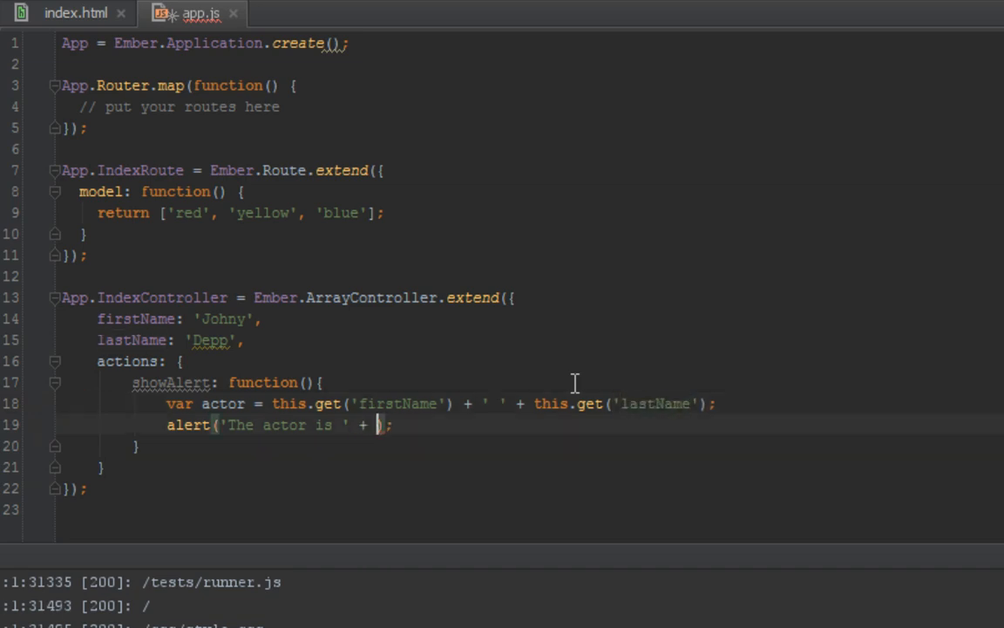
type("actor")
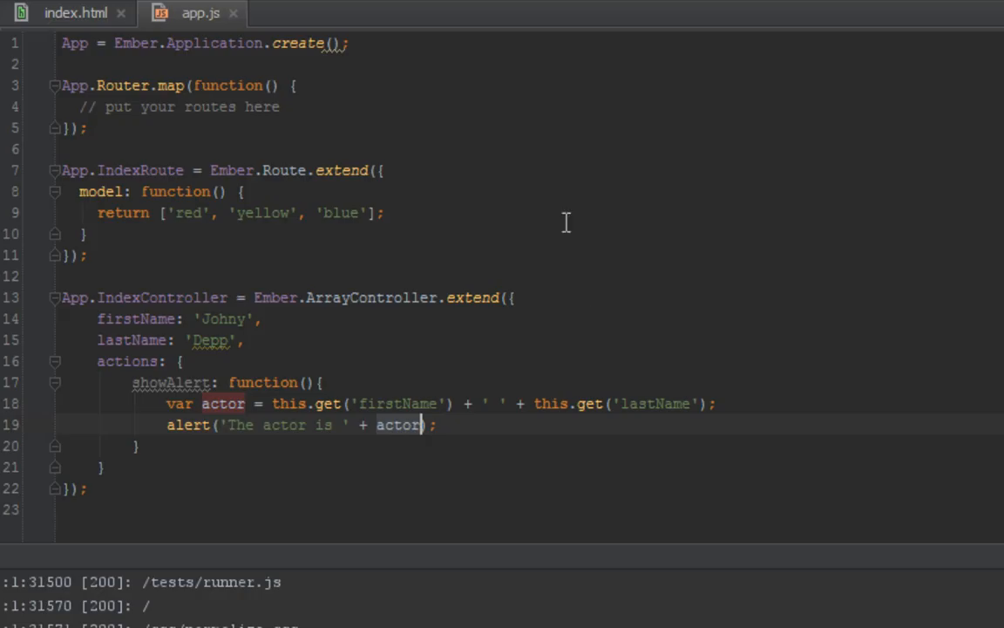
- Label the index.html link 'Show actor'
left_click(77, 14)
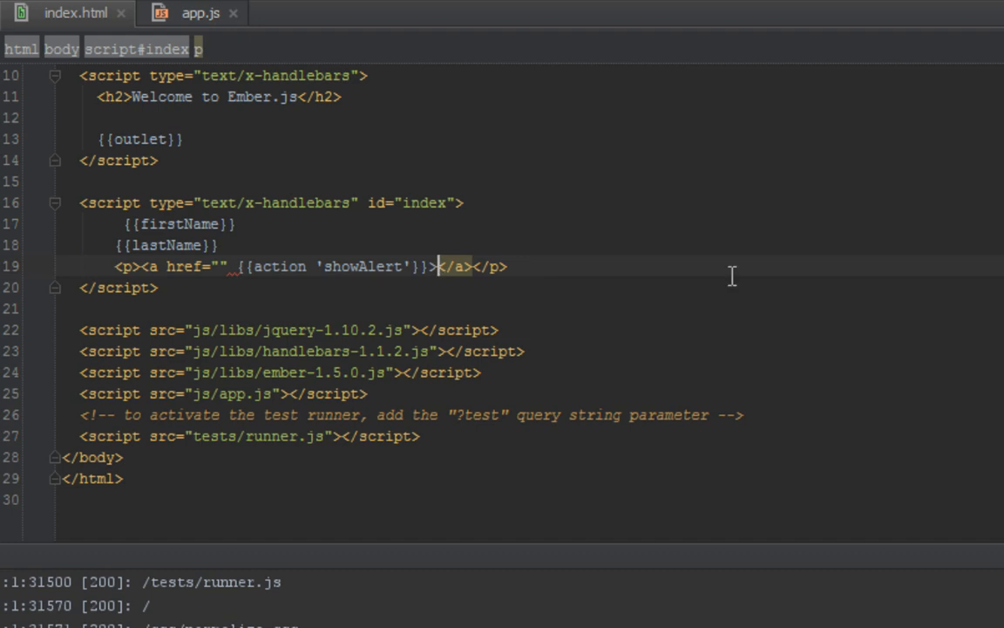
type("Show actor")
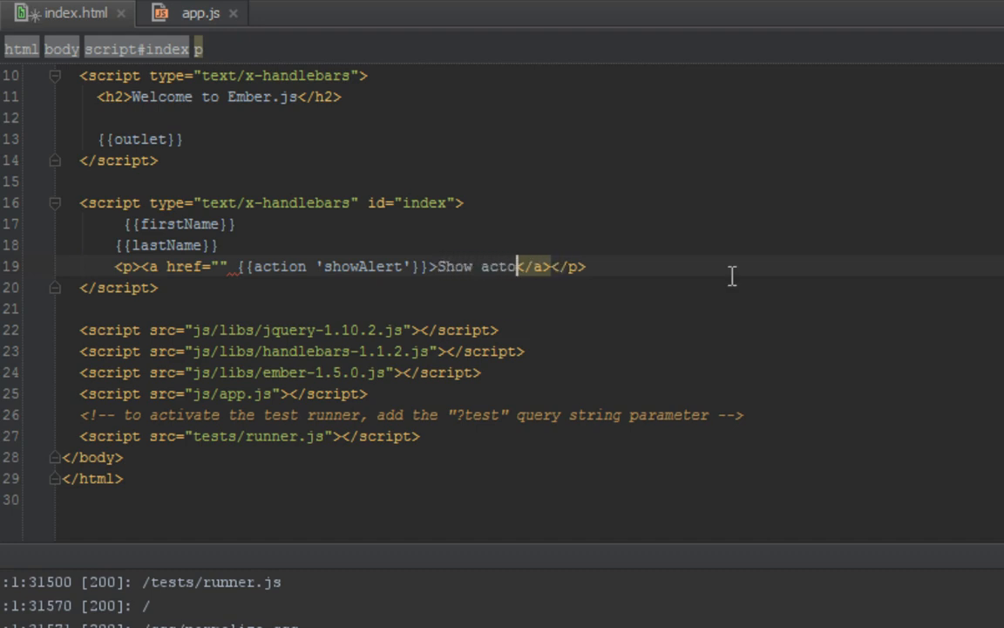
type("r")
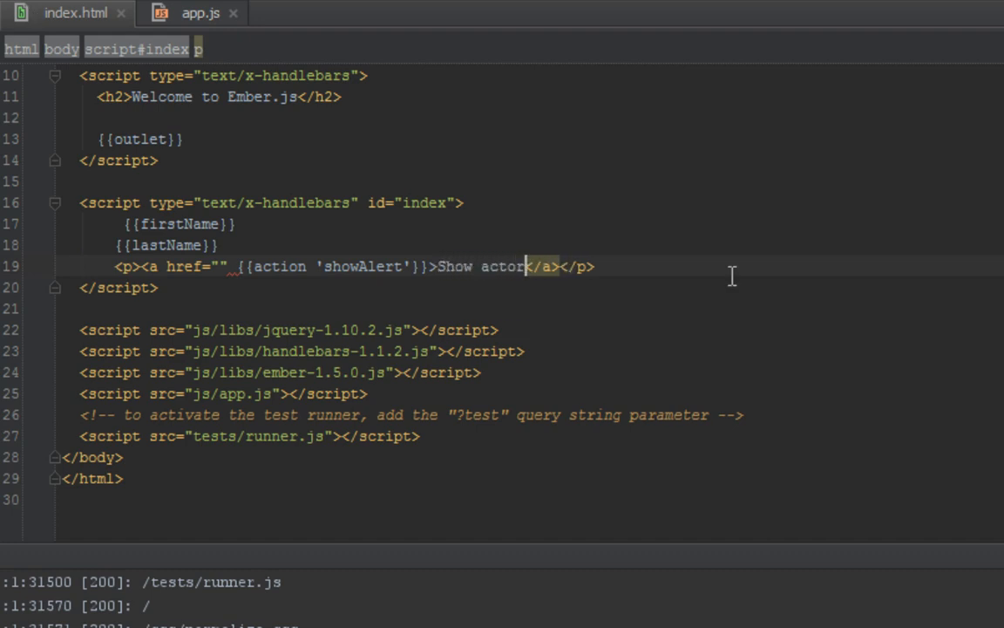
mouse_move(433, 265)
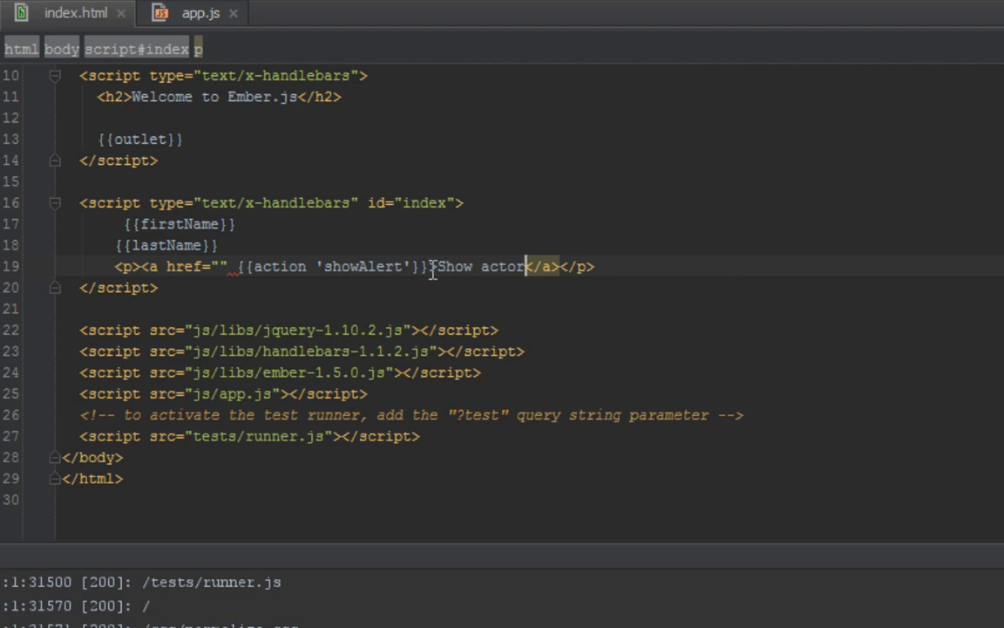
mouse_move(230, 265)
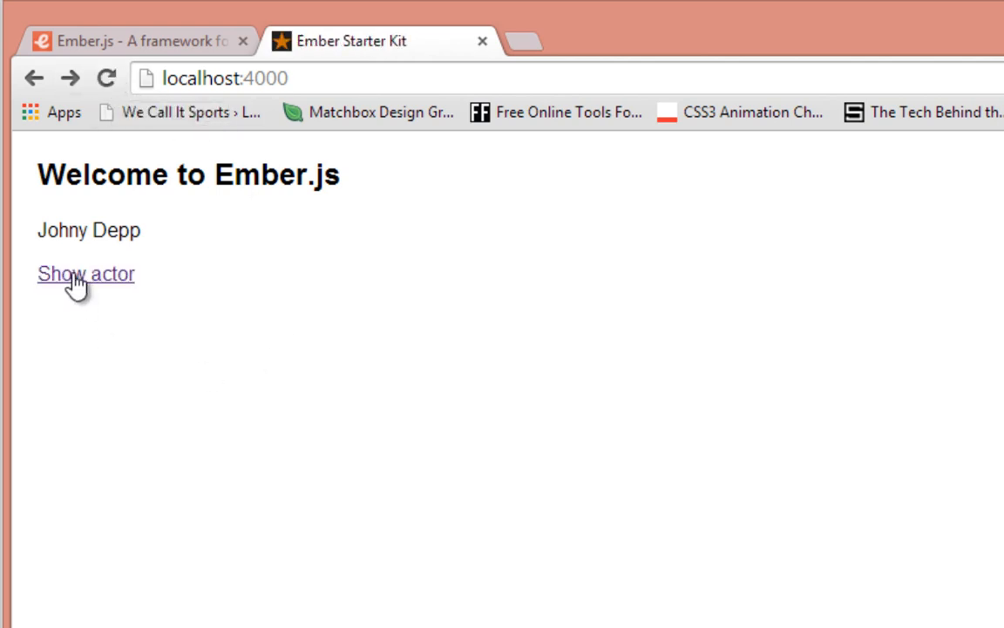
left_click(85, 274)
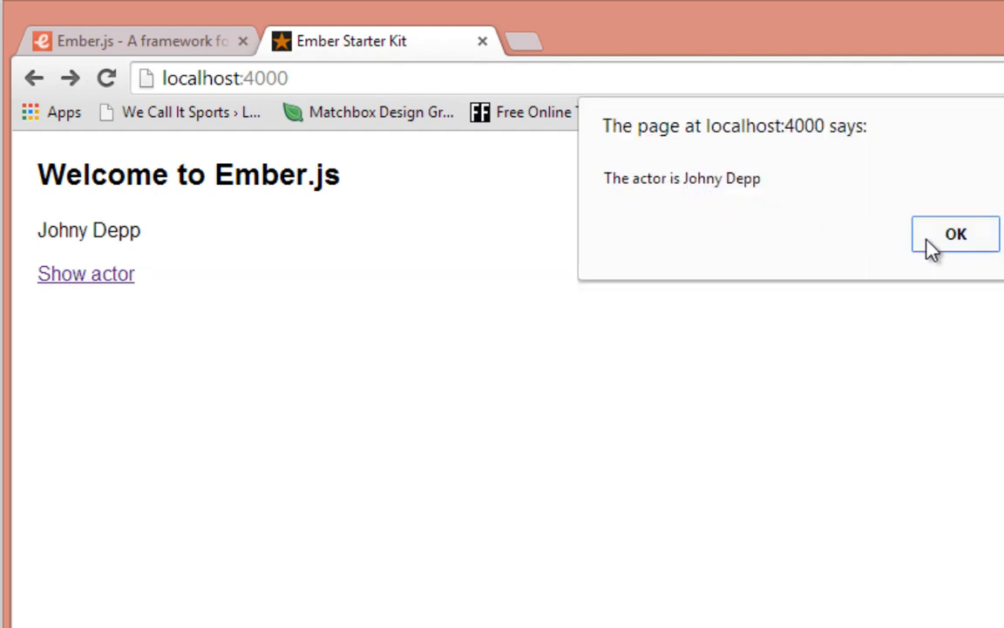
left_click(955, 234)
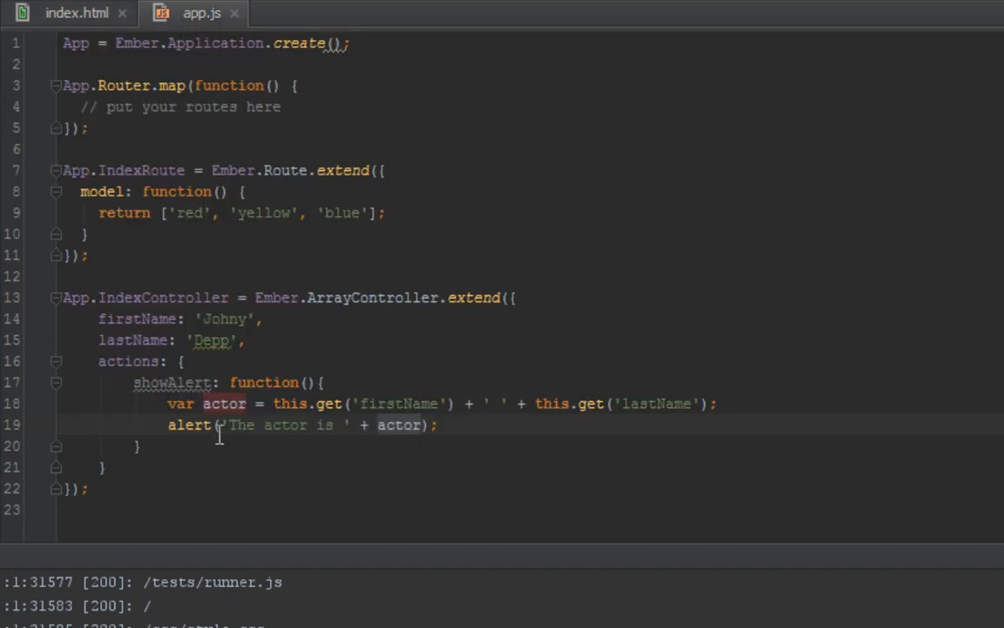
- Declare a setAnotherActor action function after showAlert
left_click(140, 447)
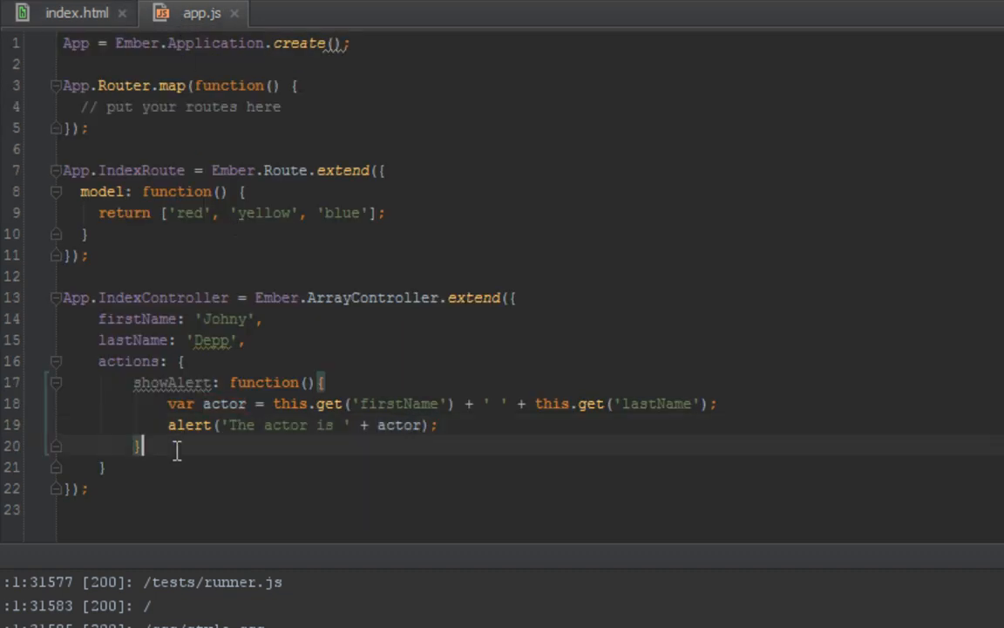
type("setAnot")
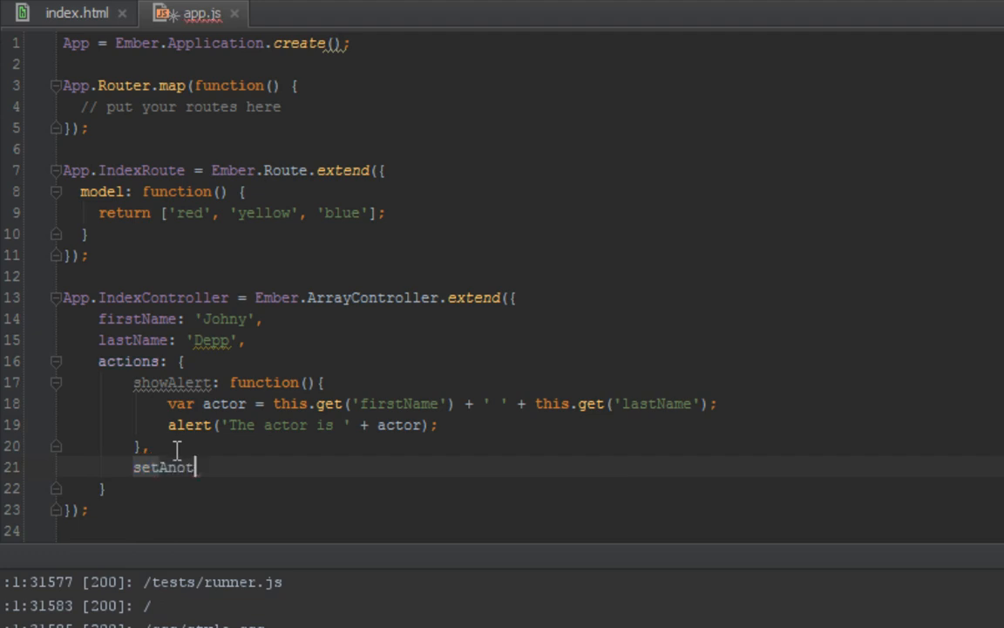
type("herActor")
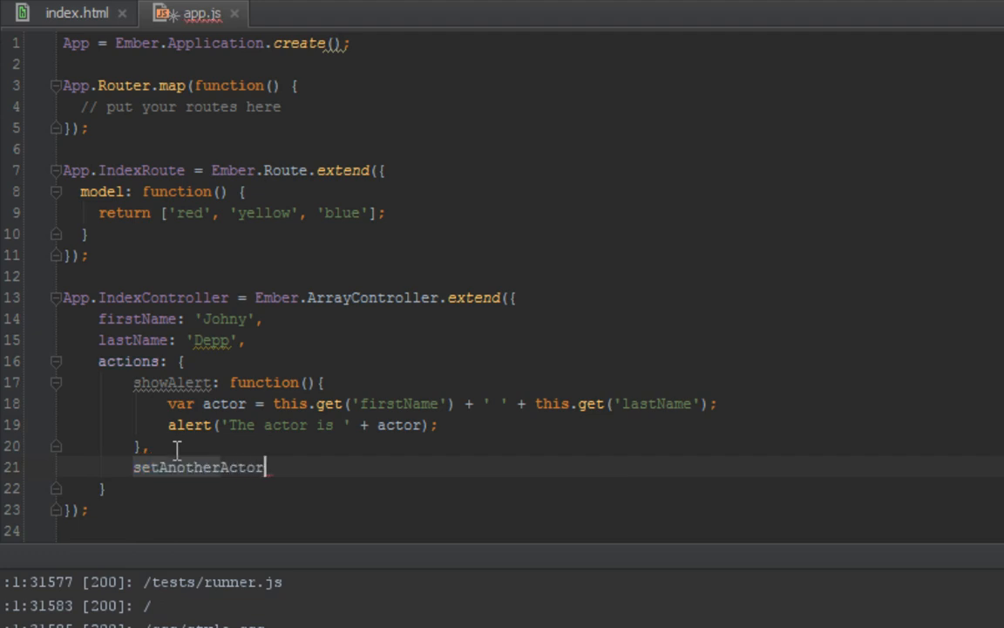
type(": function(){")
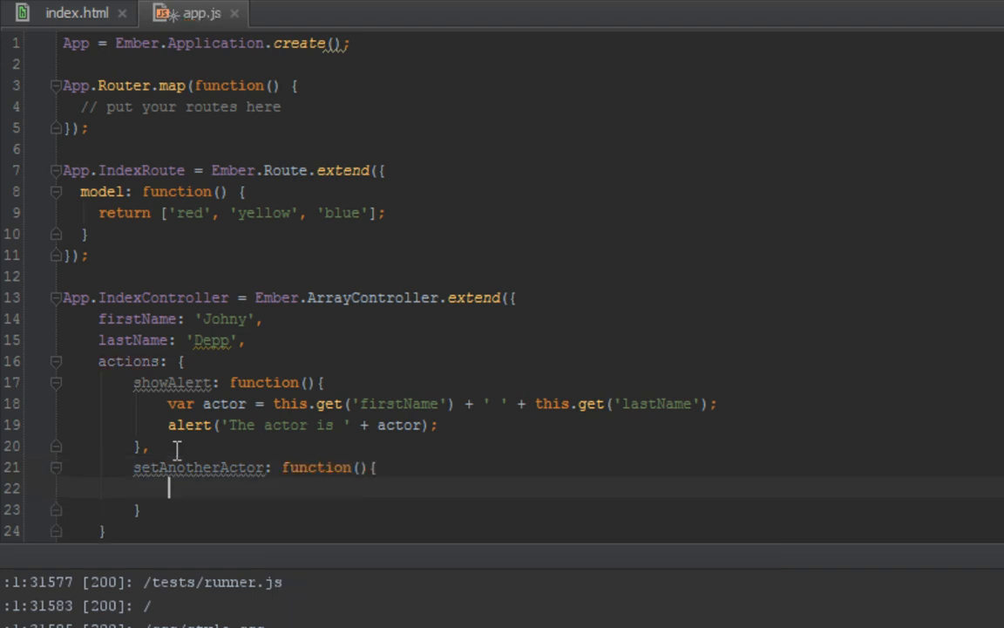
- Set firstName to 'Michael' via this.set and start the lastName 'Schofield' line
type("this.set('")
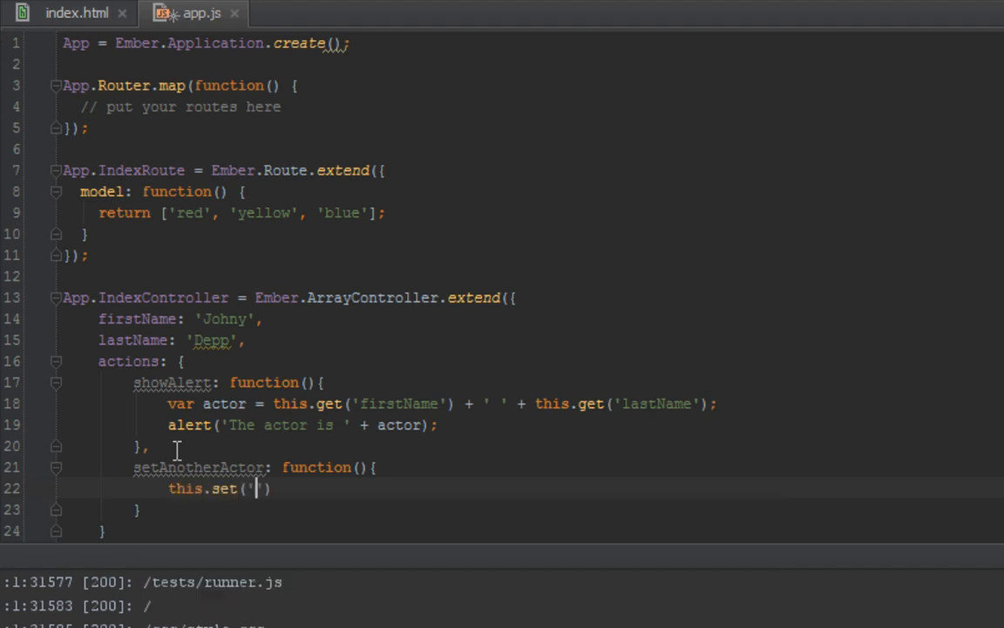
type("firstName',")
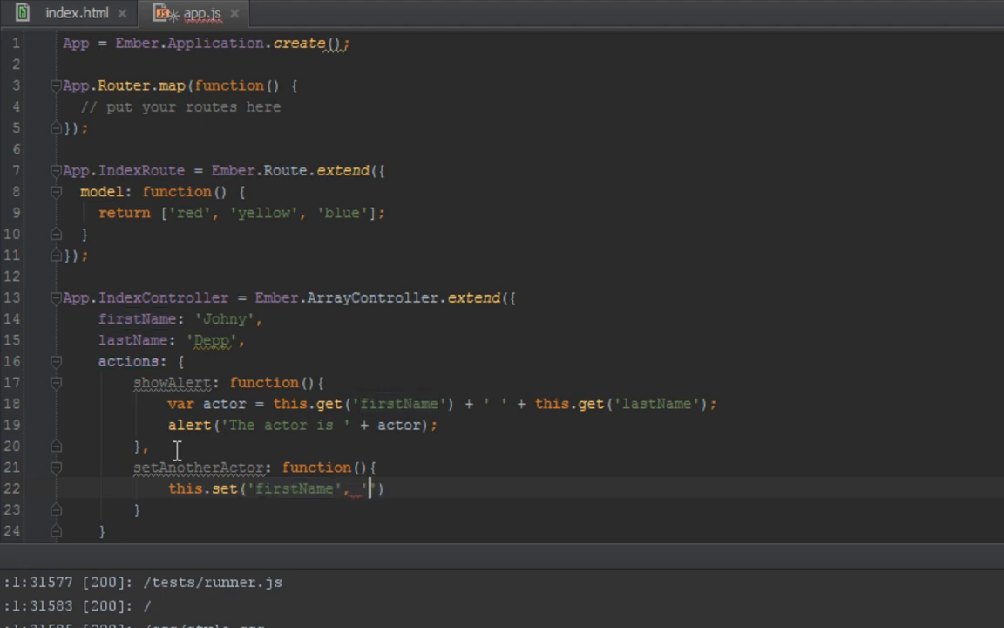
type("'")
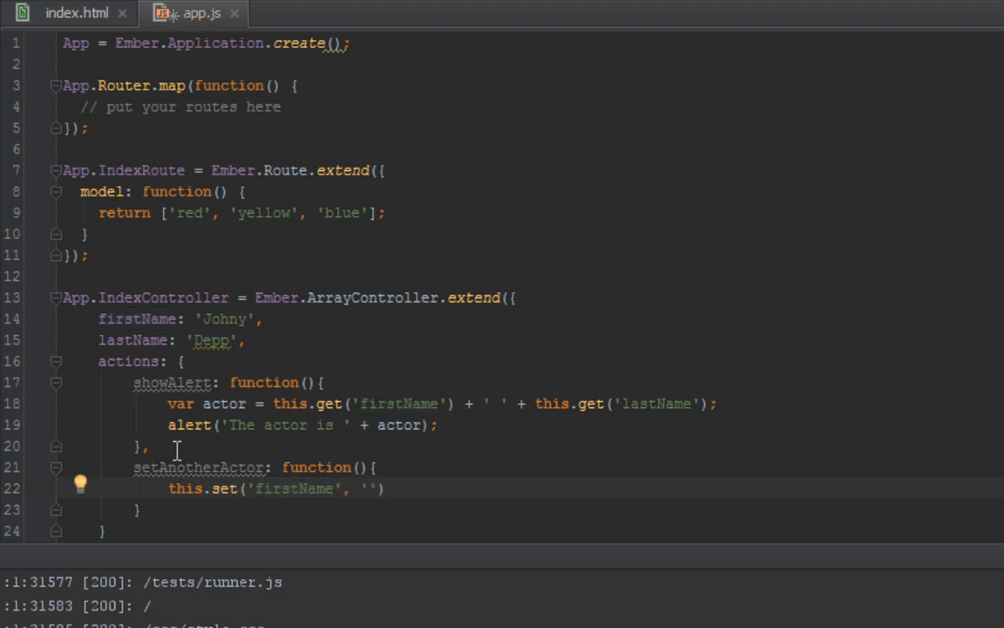
type("Mich")
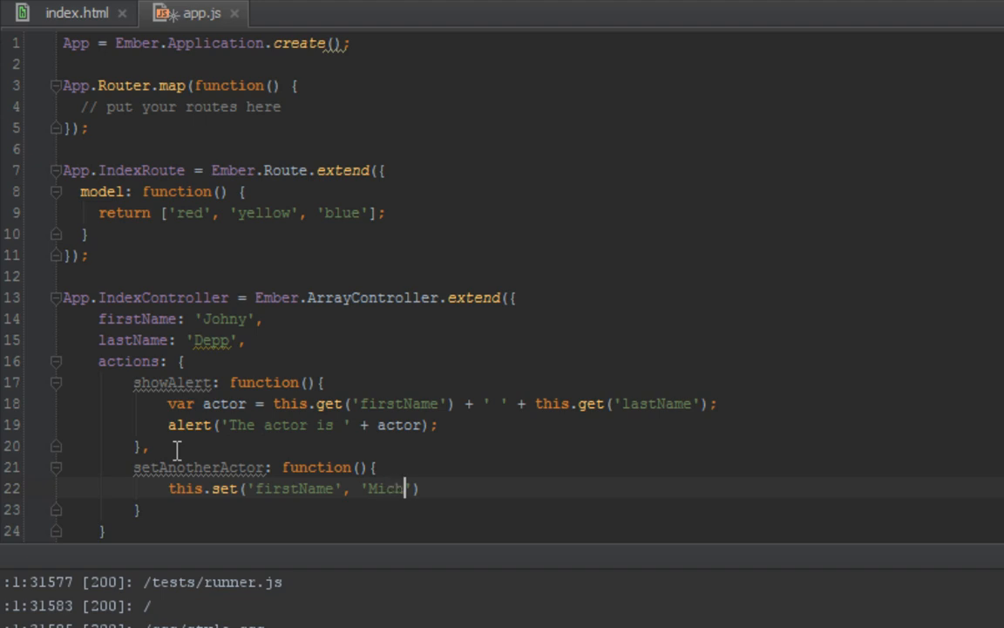
type("ael')")
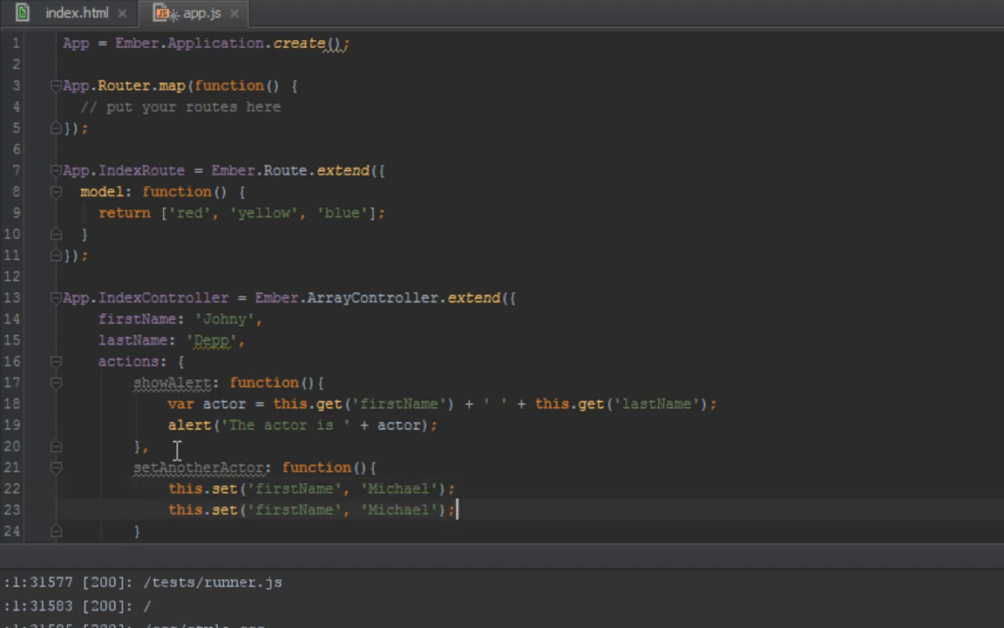
type("last")
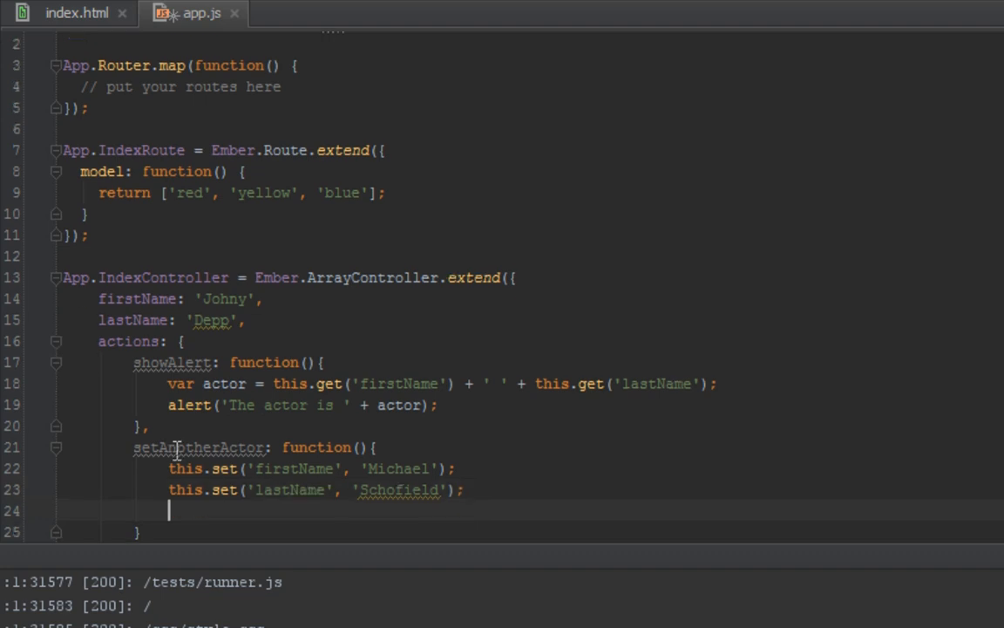
- Build var newActor from this.get('firstName') + ' ' + this.get('lastName')
type("alert")
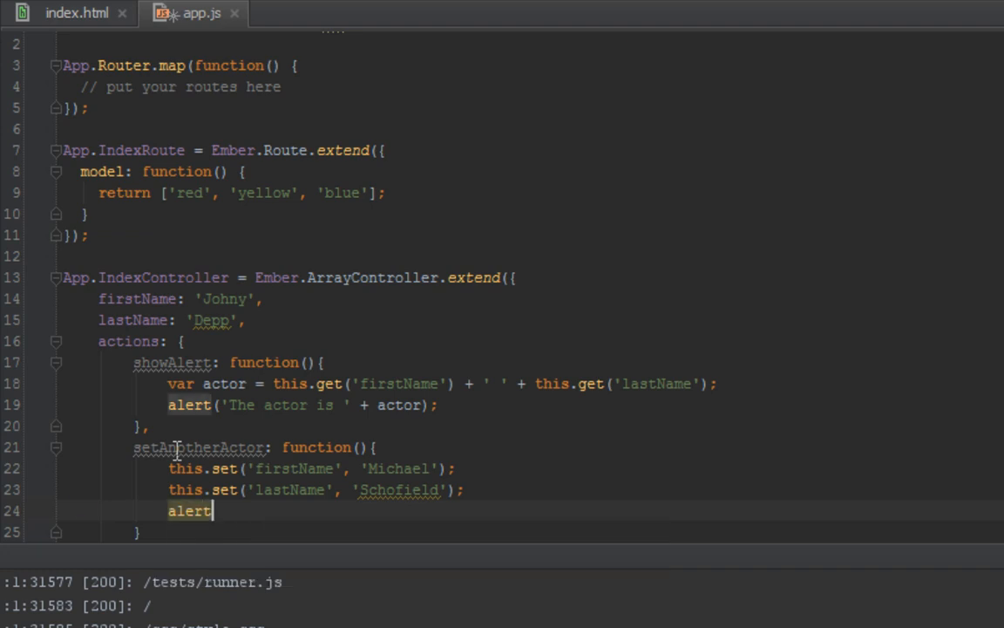
type("();")
type("var")
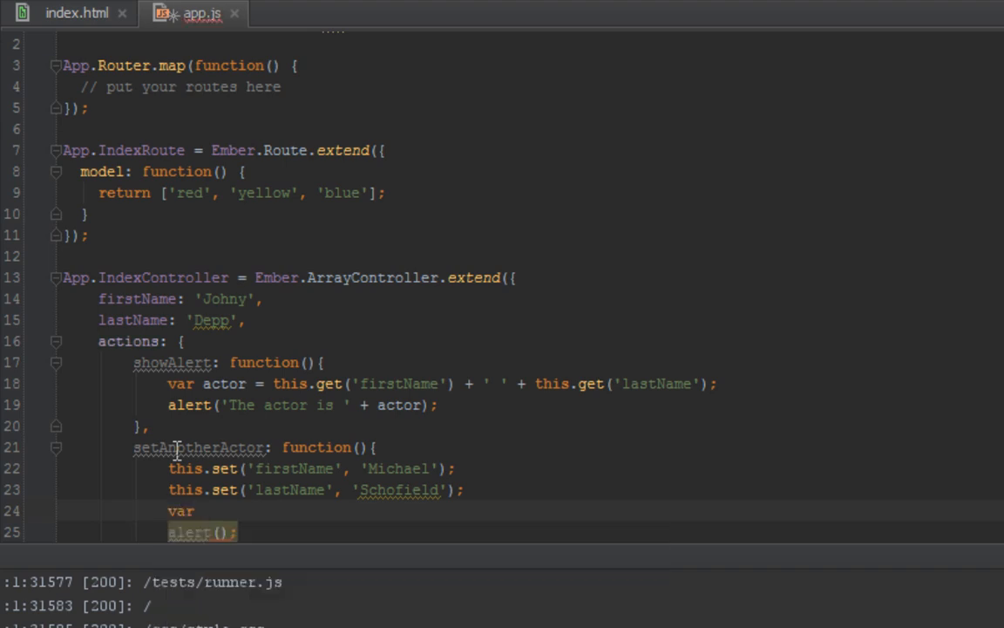
type("neActor")
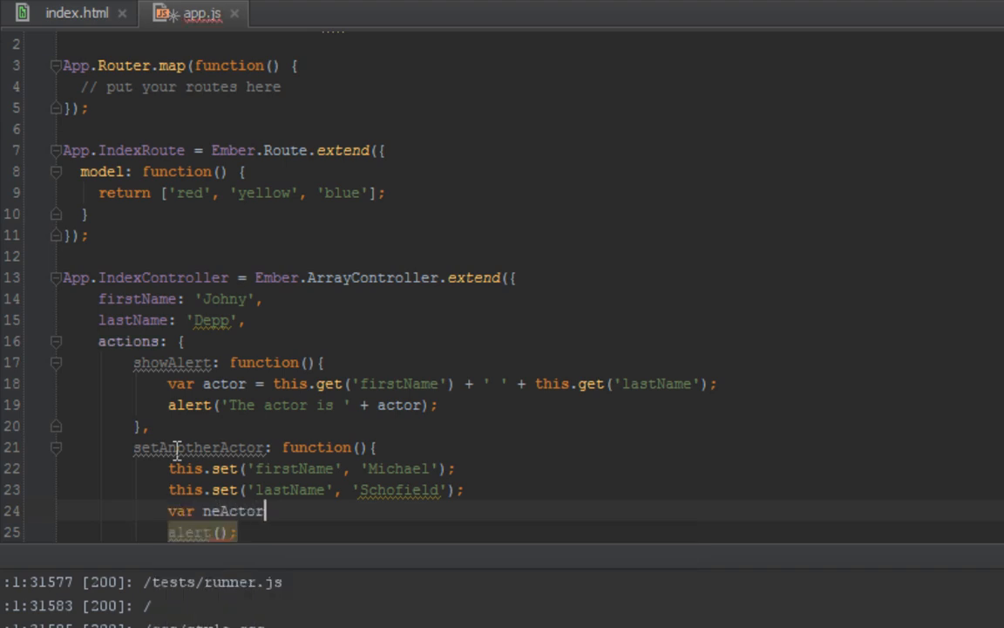
type("=")
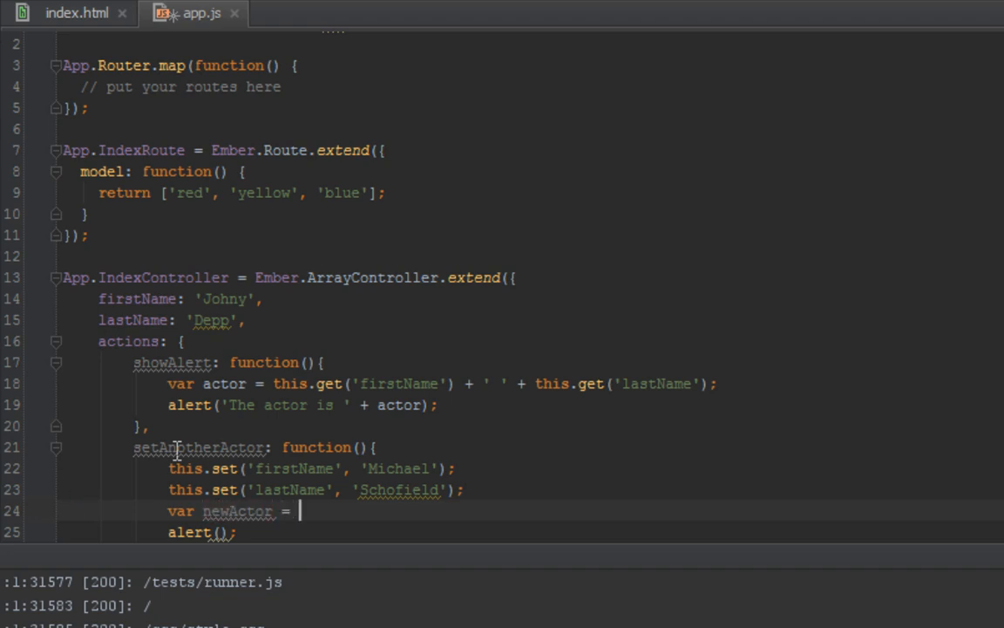
type("this.get('firstNam')")
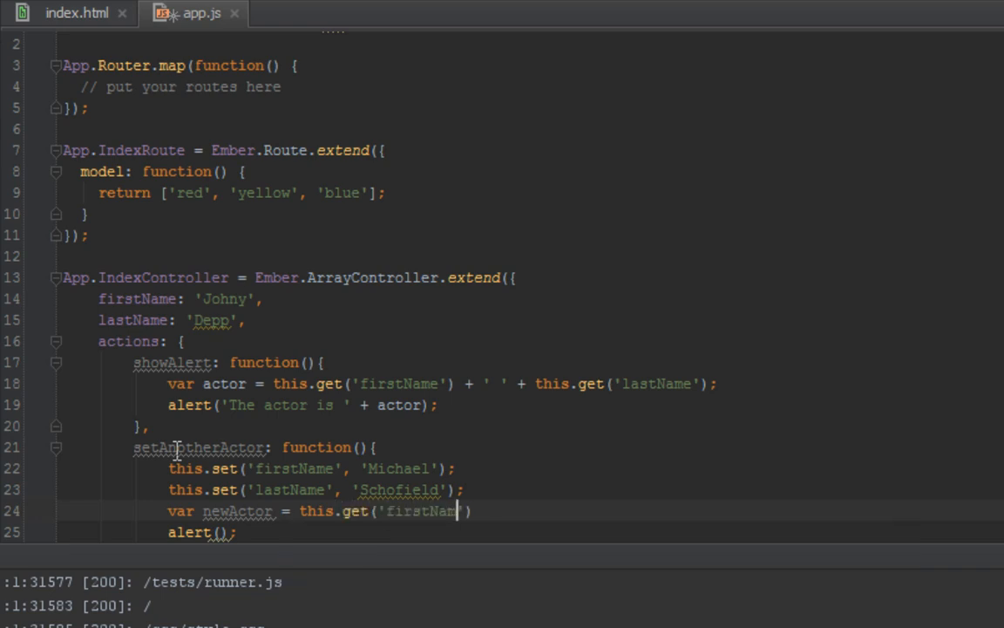
type("+ ' ' + this.get('lastName');")
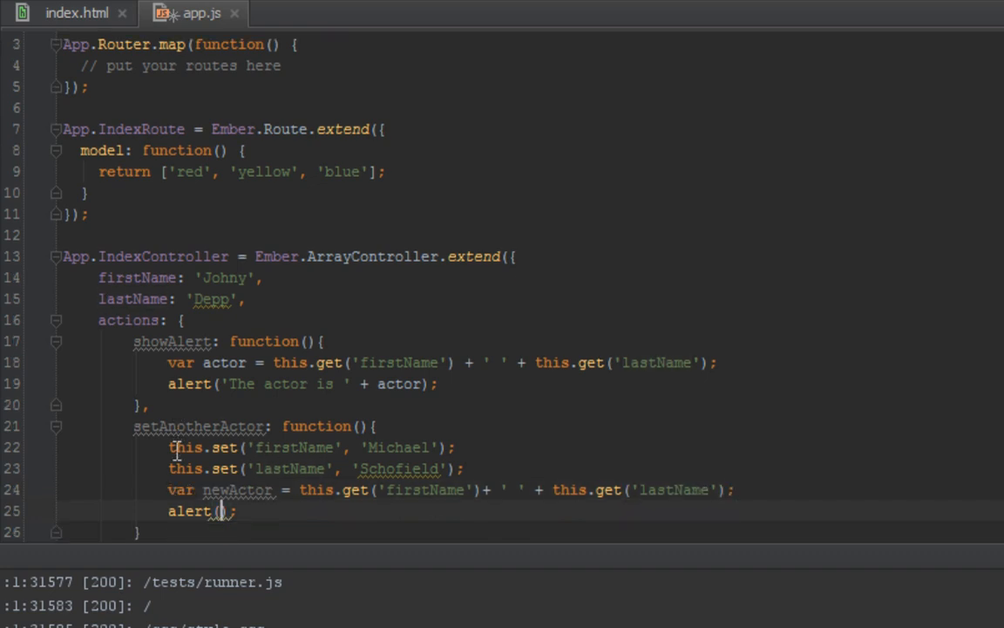
- Alert 'The new actor is ' + newActor
type("'The new a")
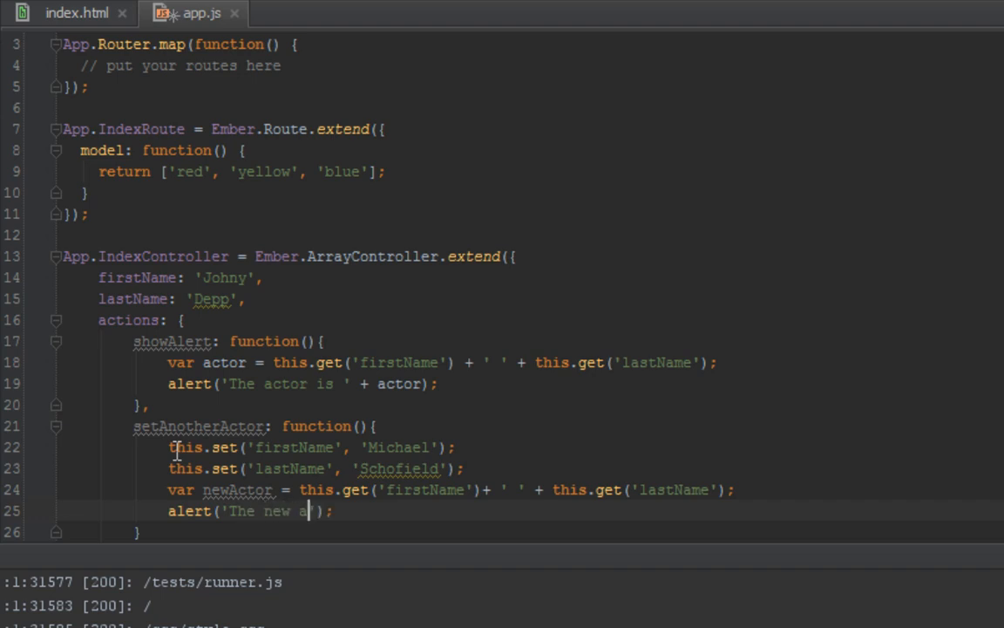
type("ctor is '")
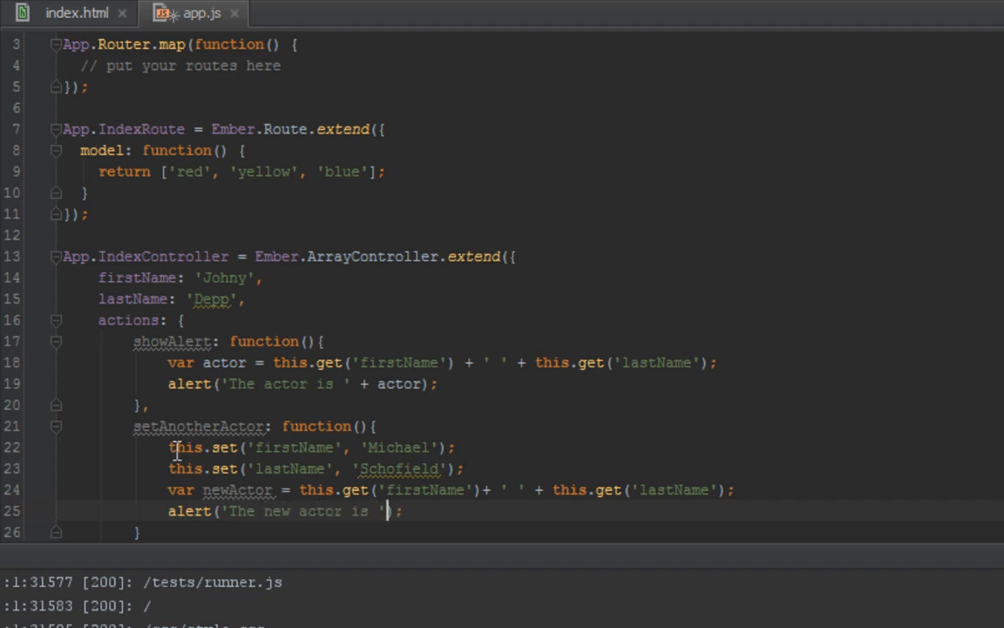
type("+")
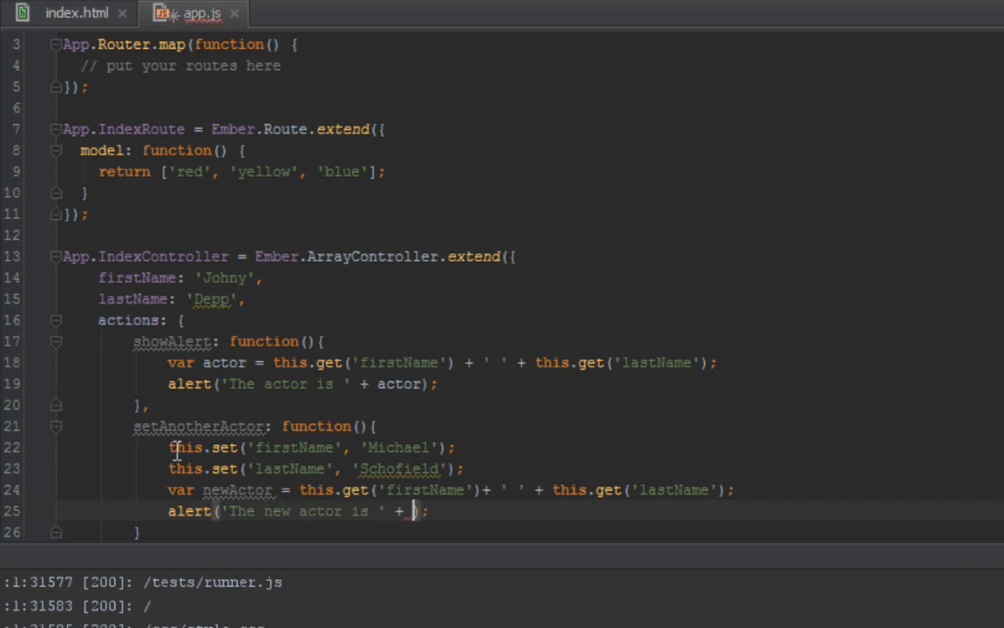
type("newActor")
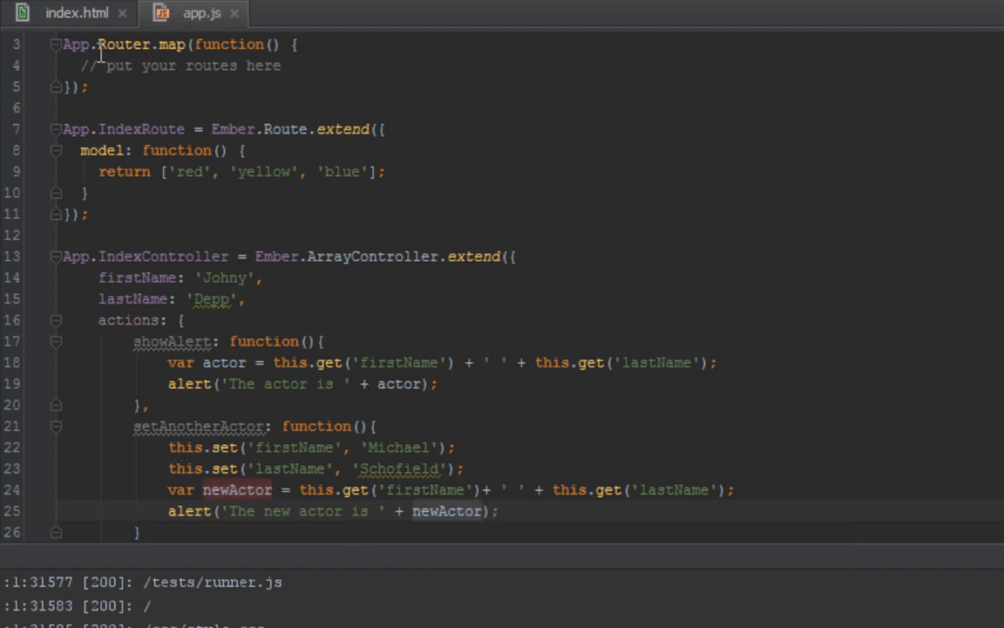
left_click(77, 14)
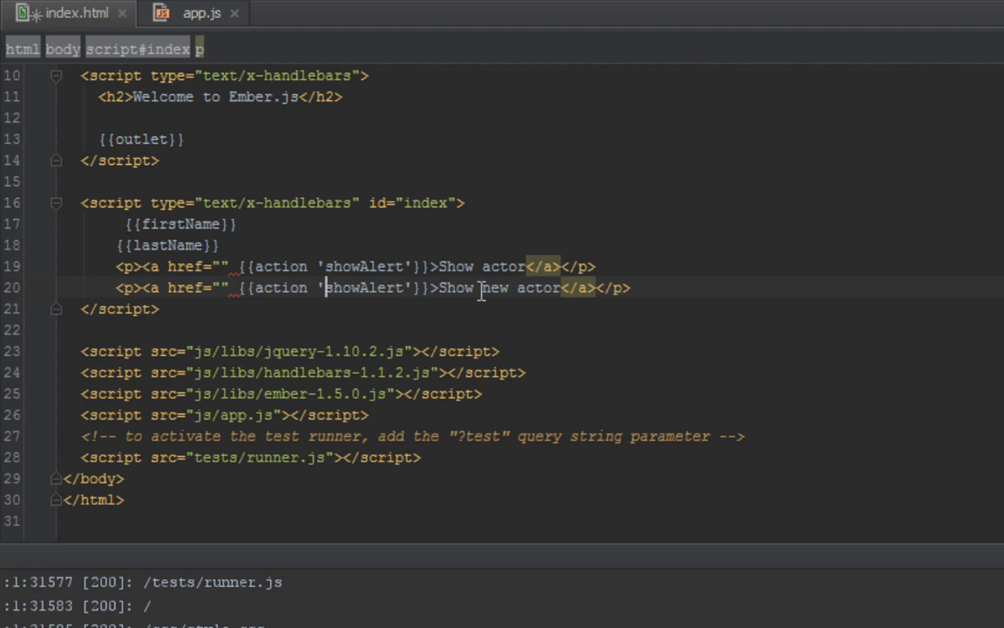
- Replace showAlert in the Show new actor link with setAnotherActor copied from app.js
double_click(362, 288)
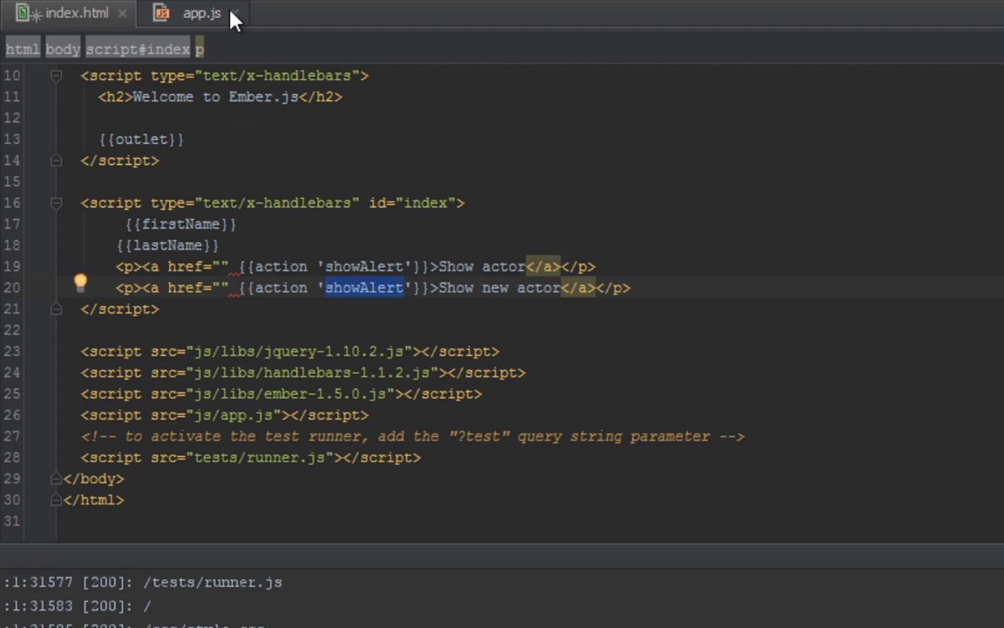
left_click(202, 14)
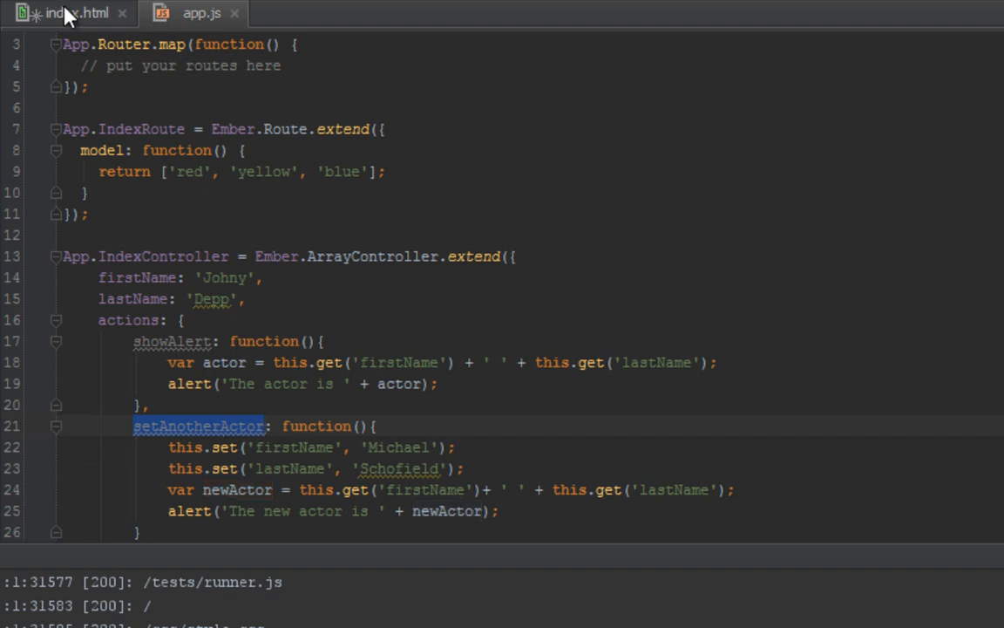
left_click(77, 12)
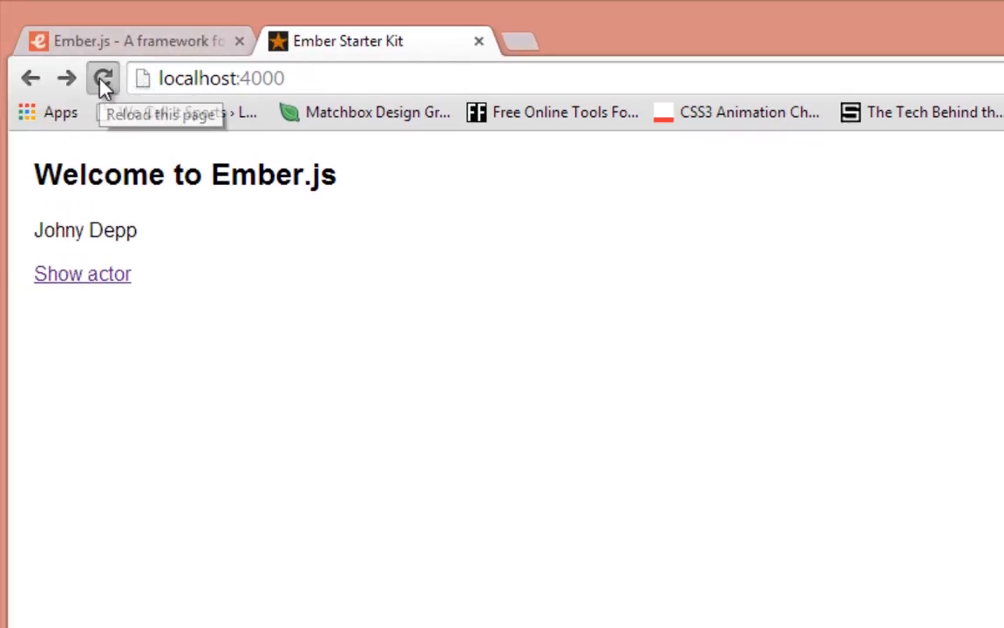
- Reload, trigger Show new actor, and dismiss the 'The new actor is Michael Schofield' alert
left_click(103, 77)
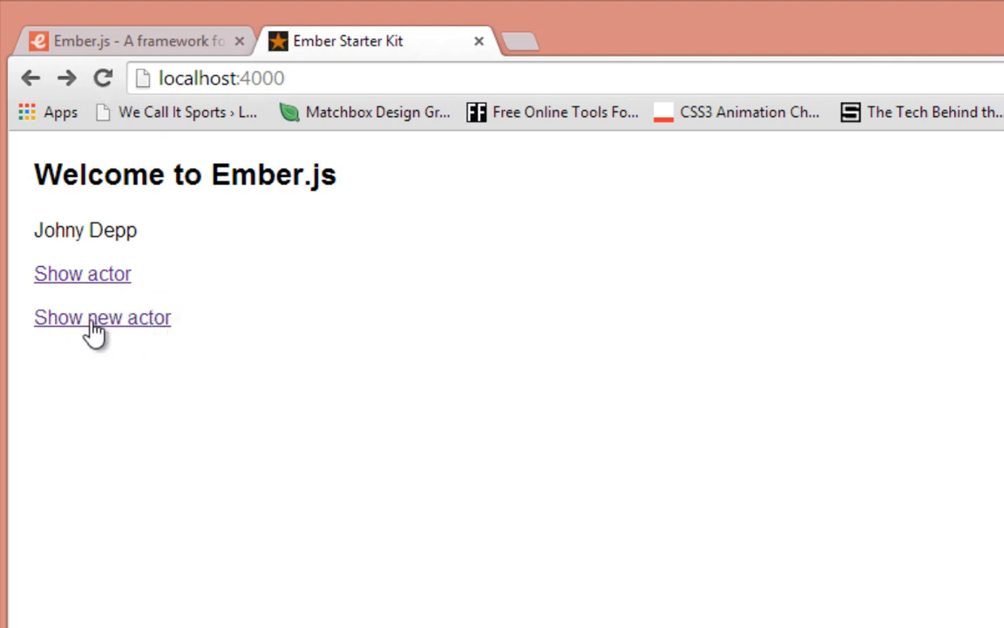
left_click(101, 317)
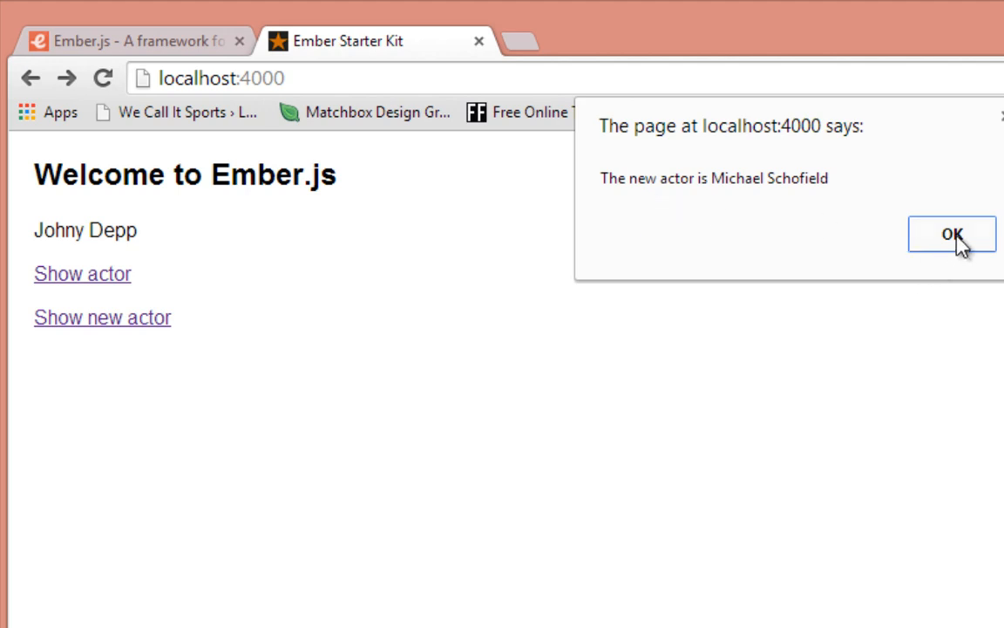
left_click(951, 234)
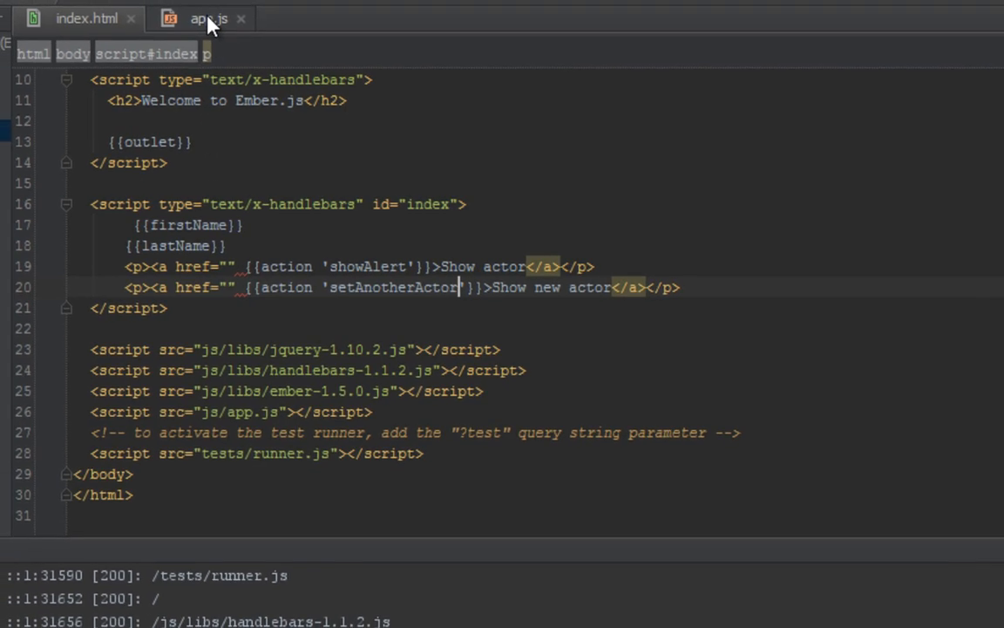
- On a new line under the lastName set call in app.js, begin typing this.last
left_click(210, 17)
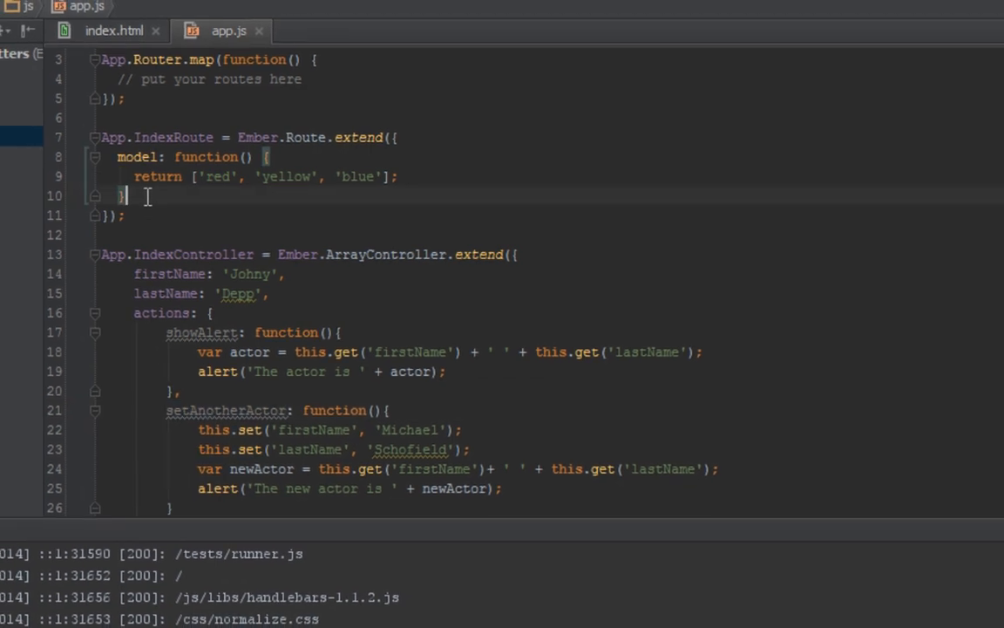
scroll("down", 3)
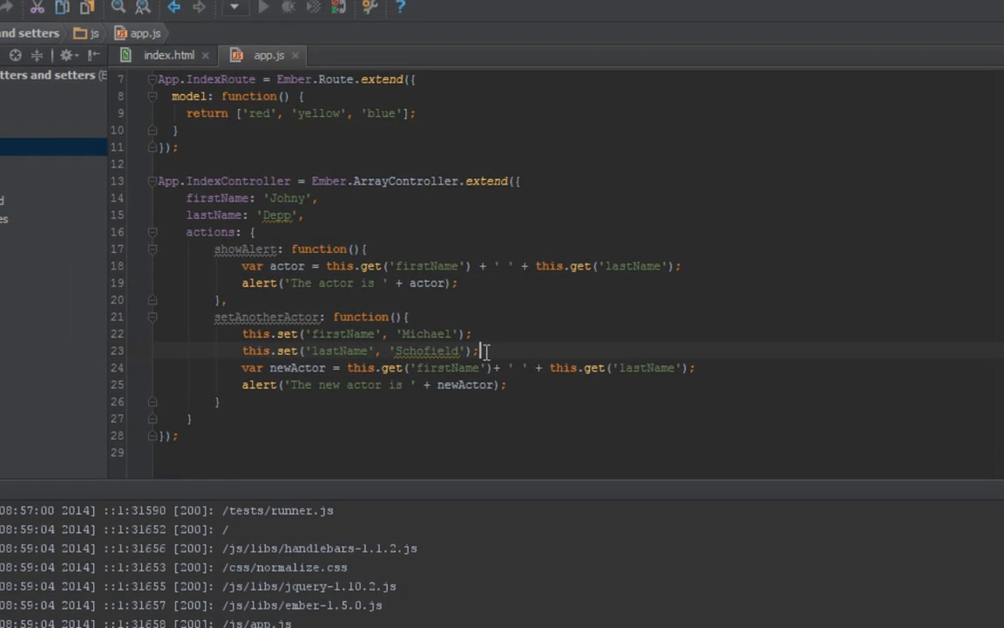
type("thi")
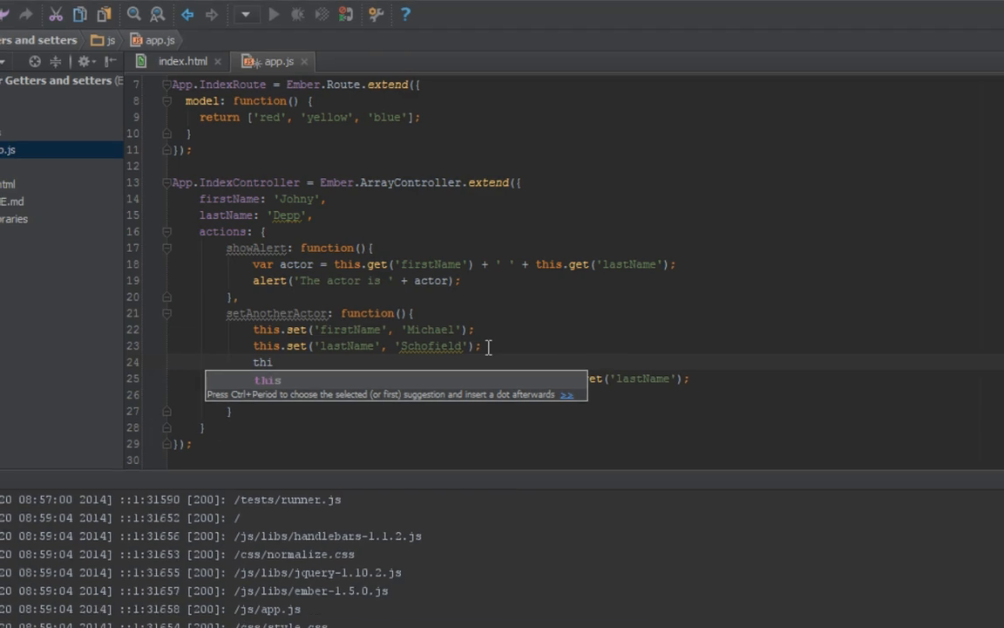
type("s.last")
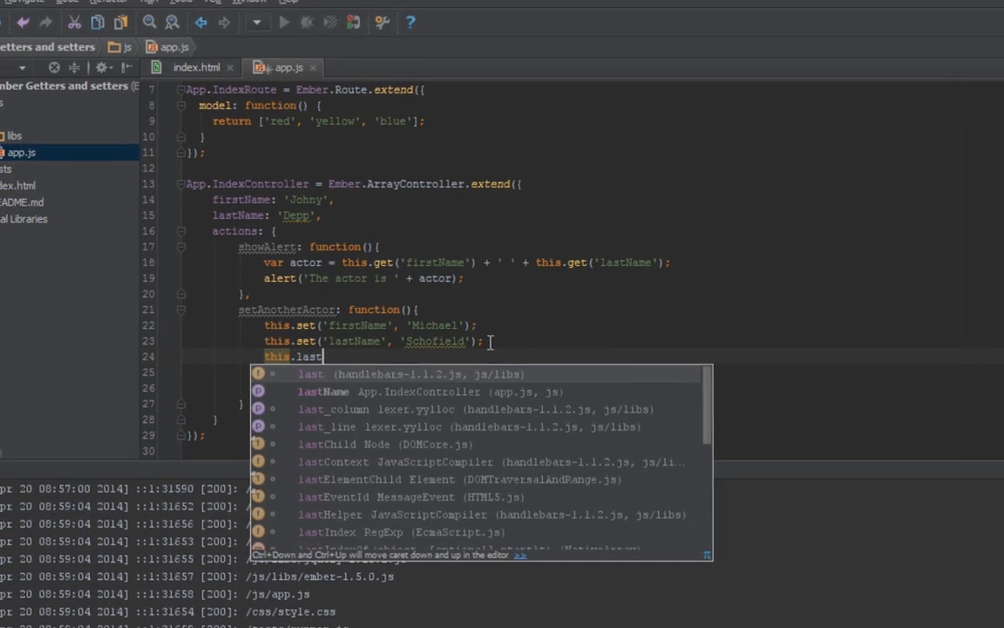